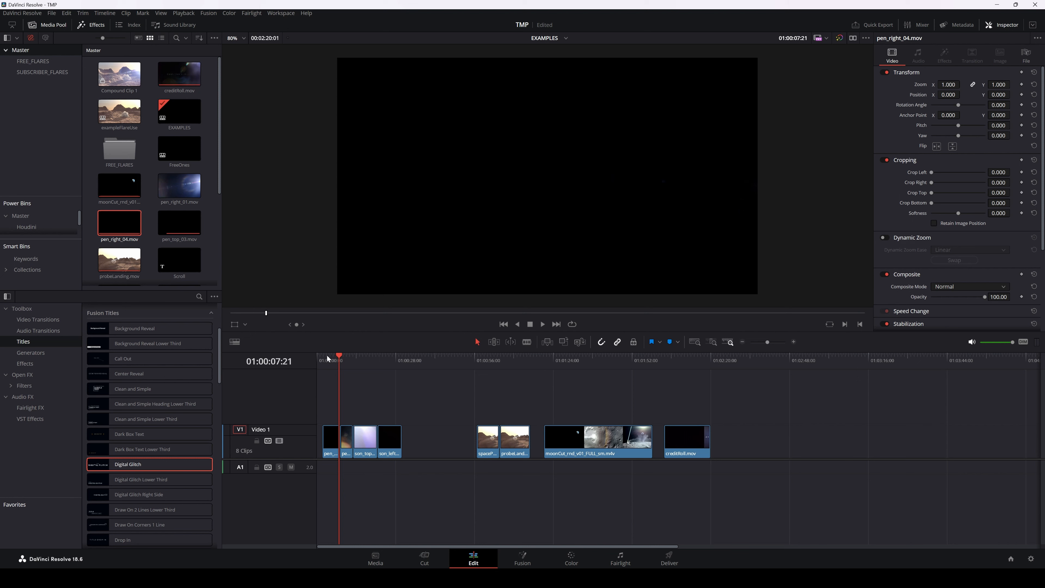
Step: Preview the lens flare clips from the start of the timeline, playing and pausing through them
left_click(324, 360)
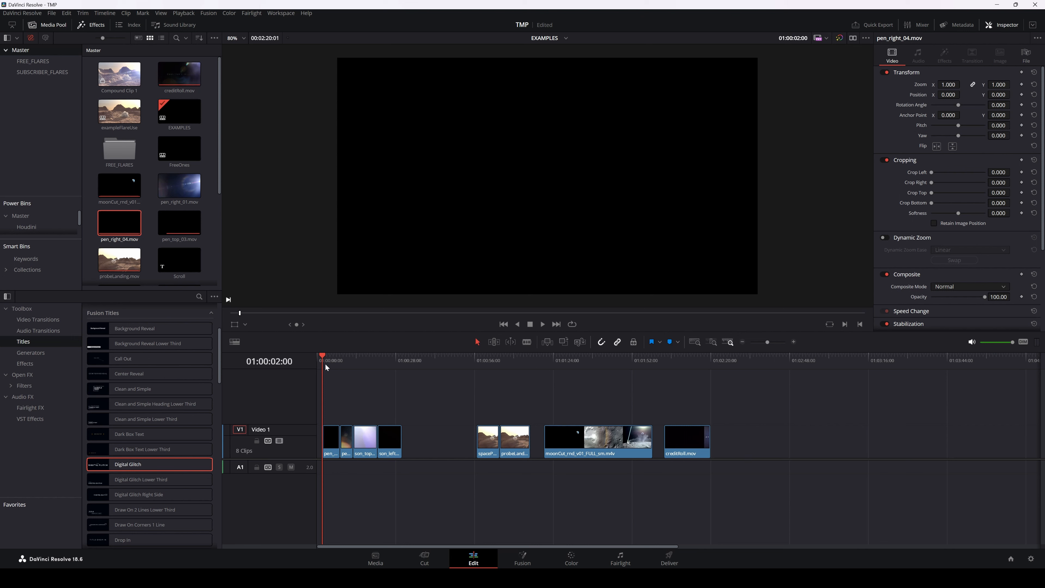
mouse_move(331, 367)
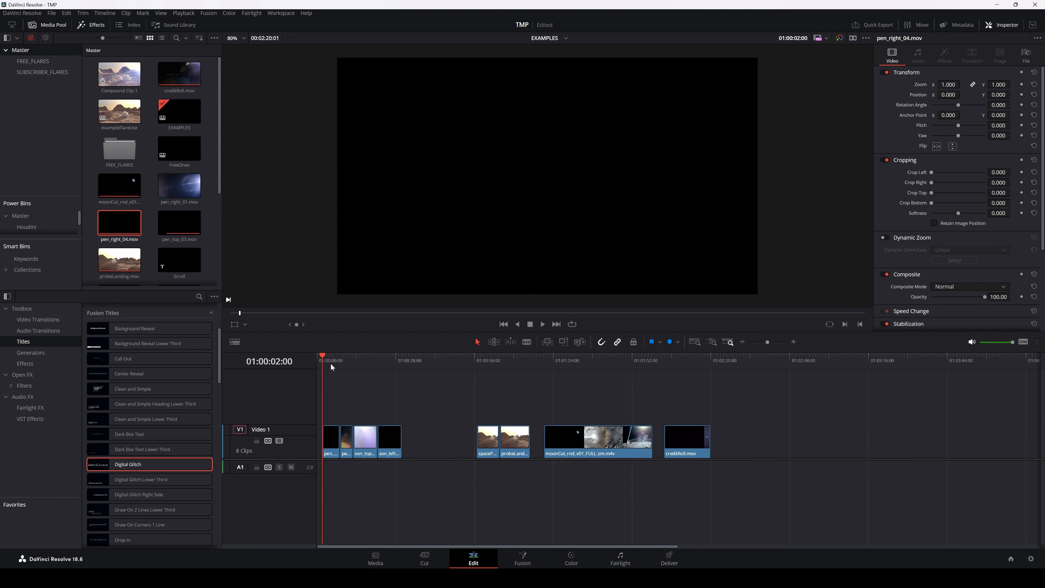
left_click(543, 324)
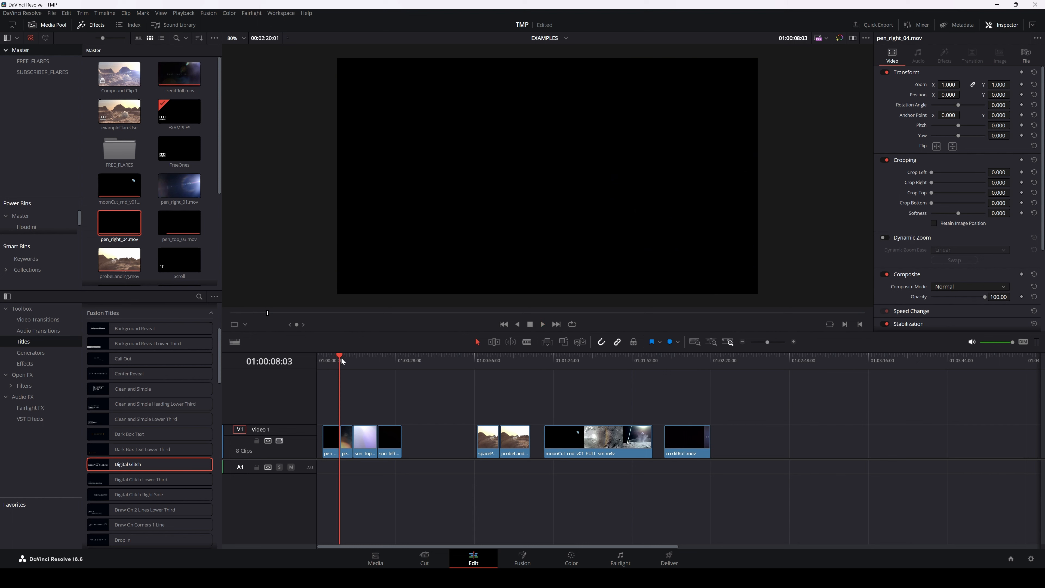
left_click(331, 357)
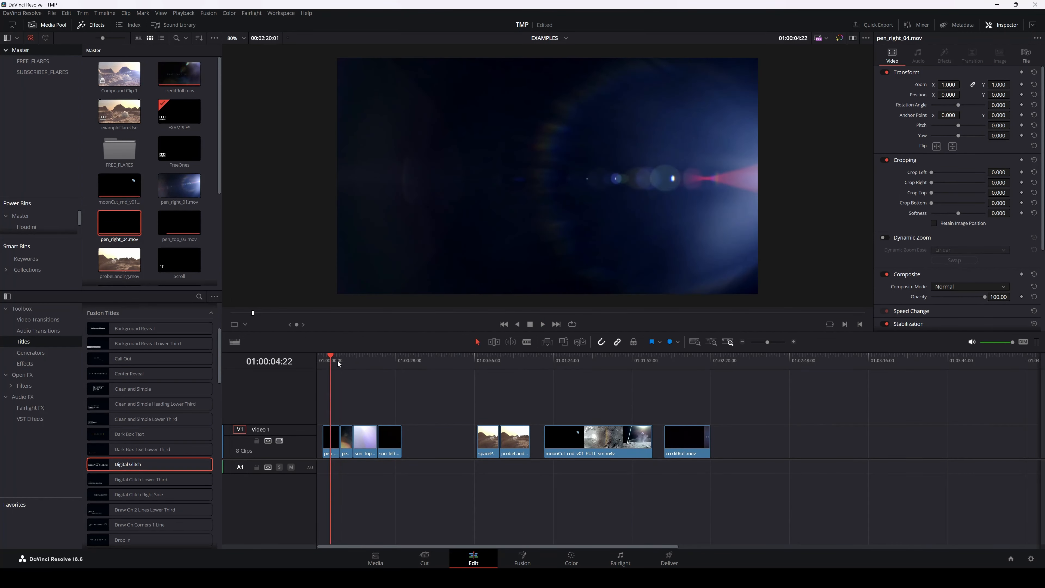
mouse_move(657, 187)
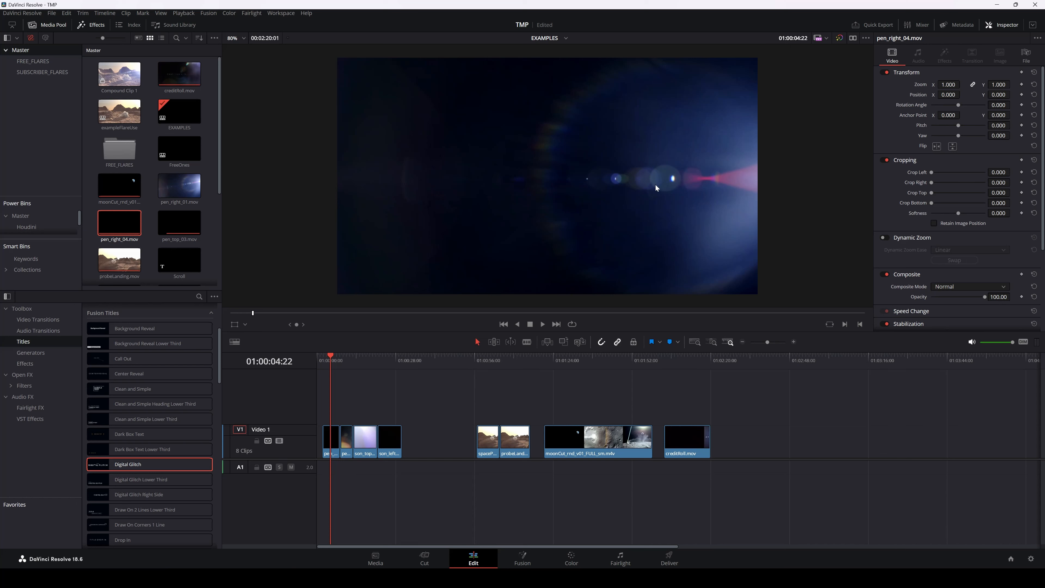
mouse_move(694, 185)
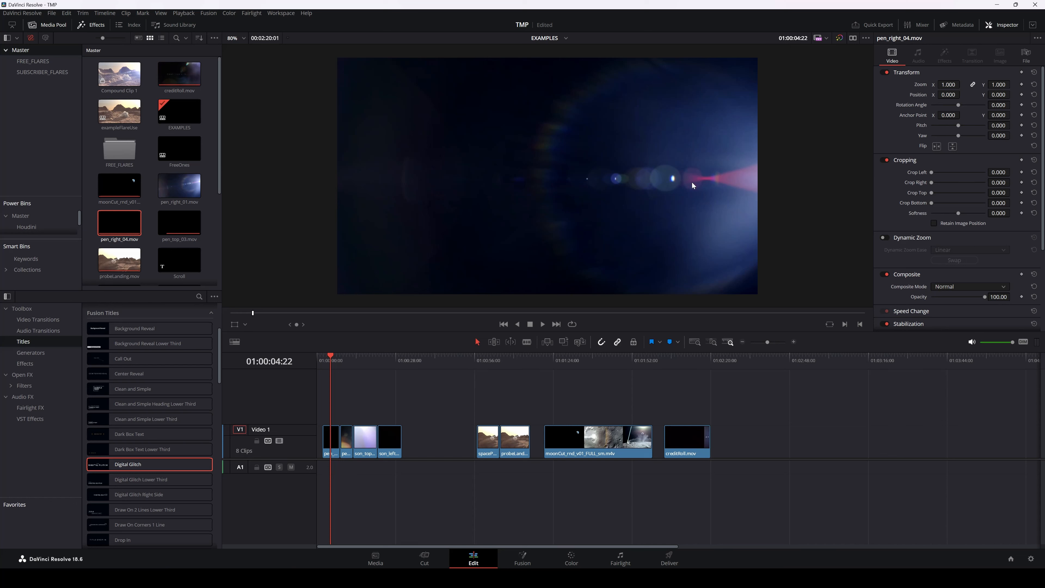
left_click(541, 324)
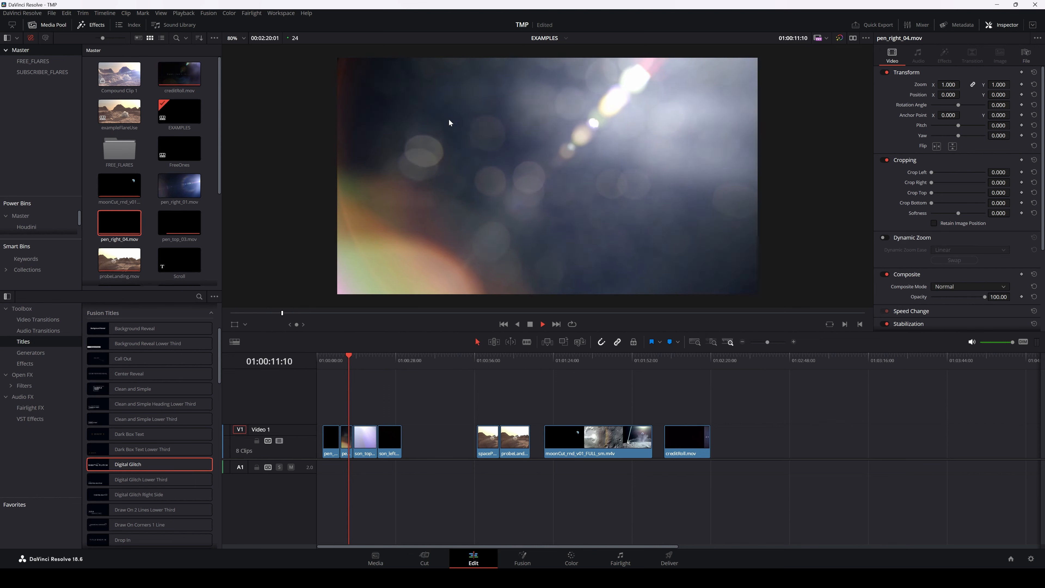
left_click(353, 358)
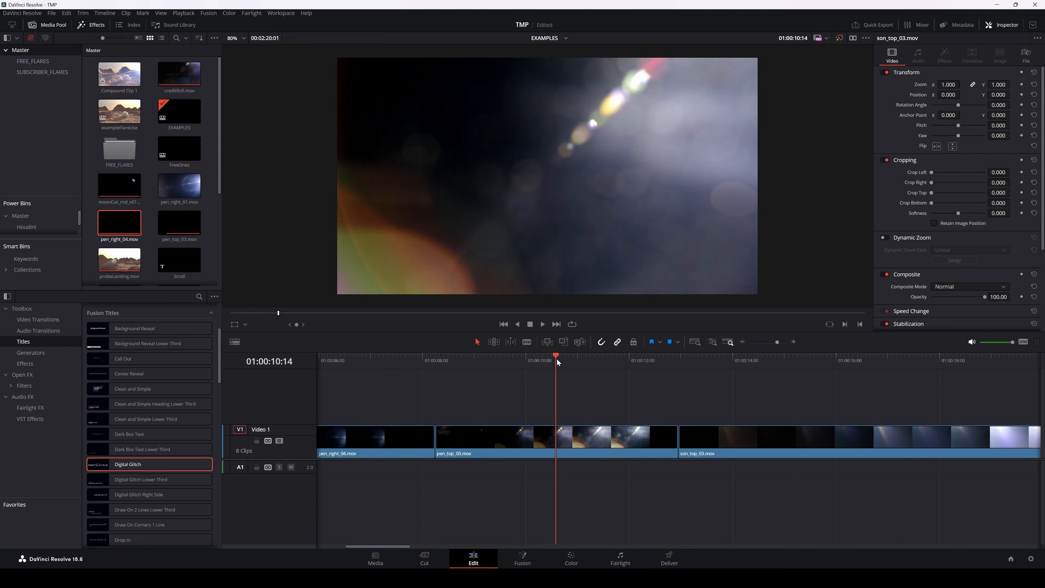
left_click(568, 355)
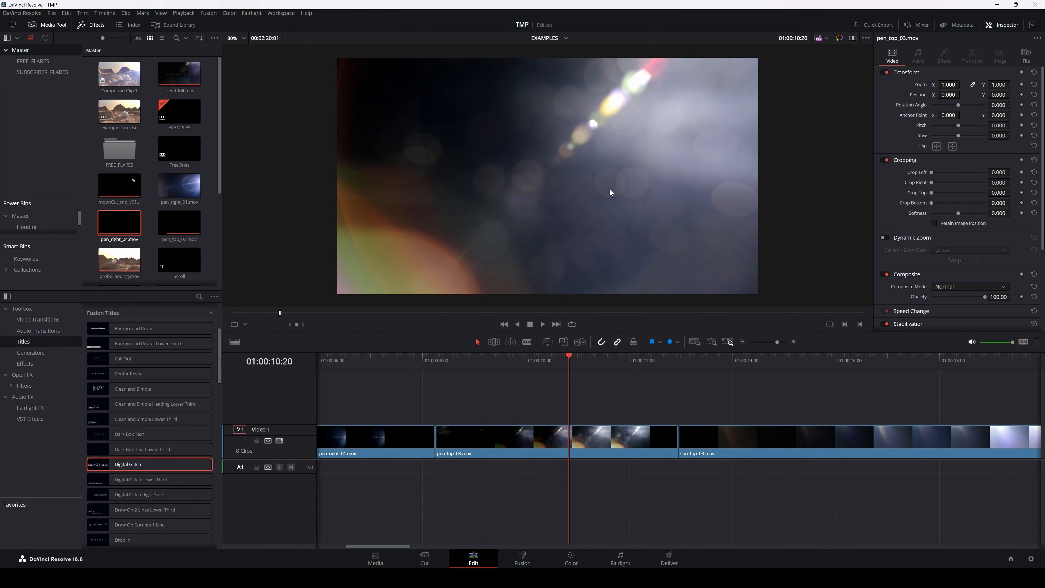
mouse_move(501, 178)
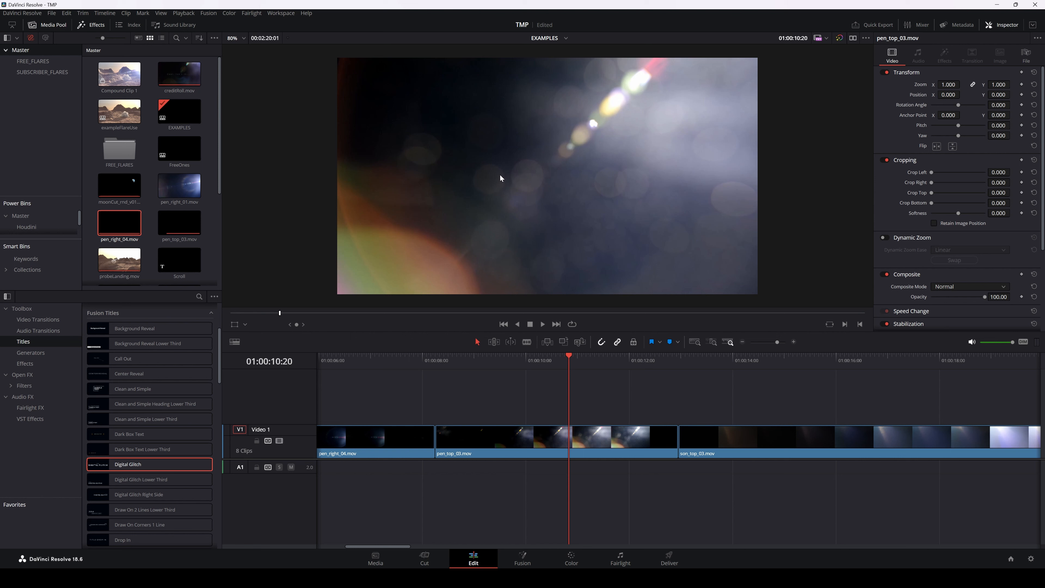
mouse_move(637, 185)
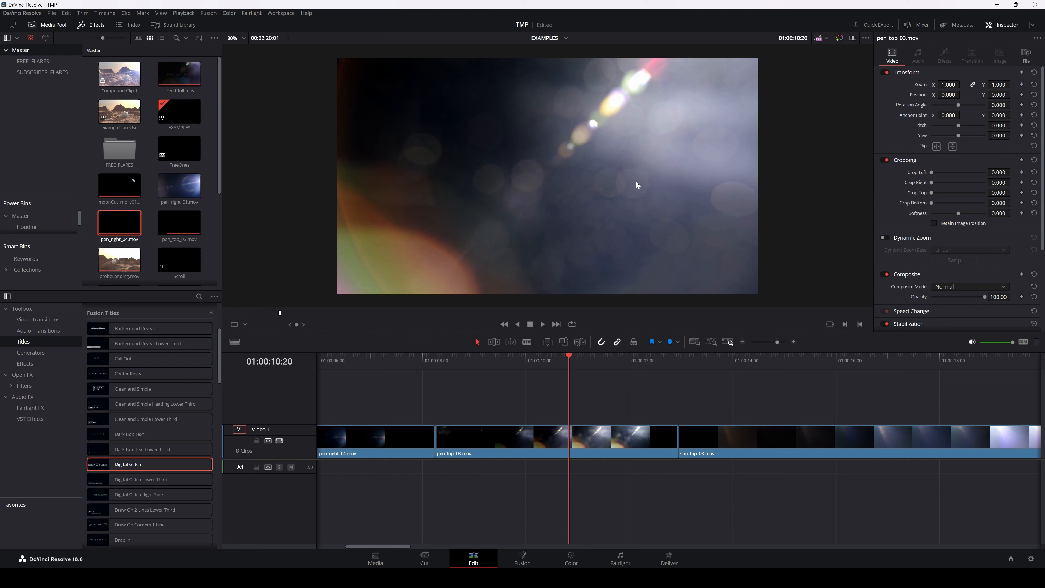
mouse_move(632, 192)
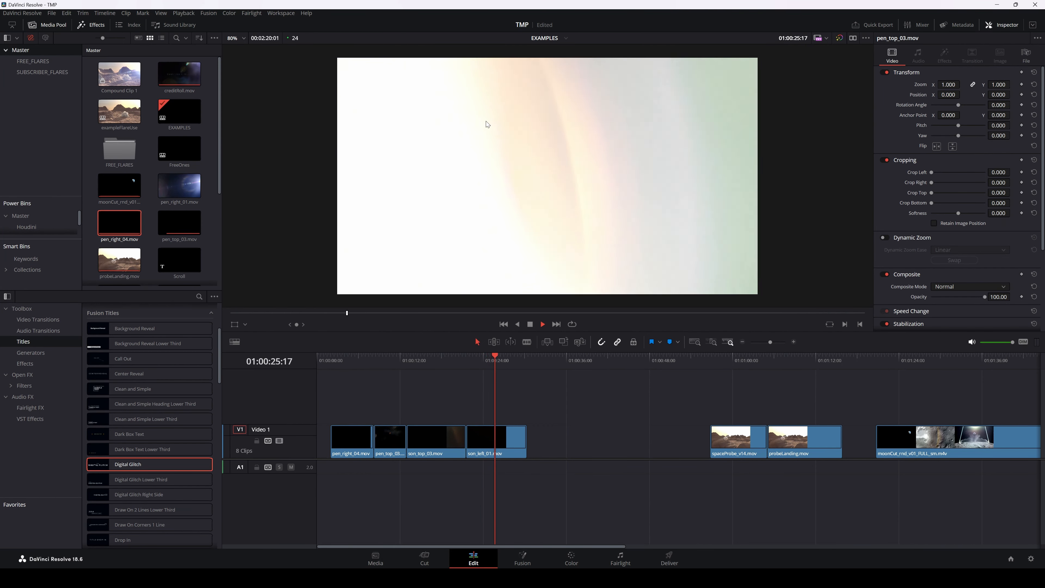
left_click(543, 324)
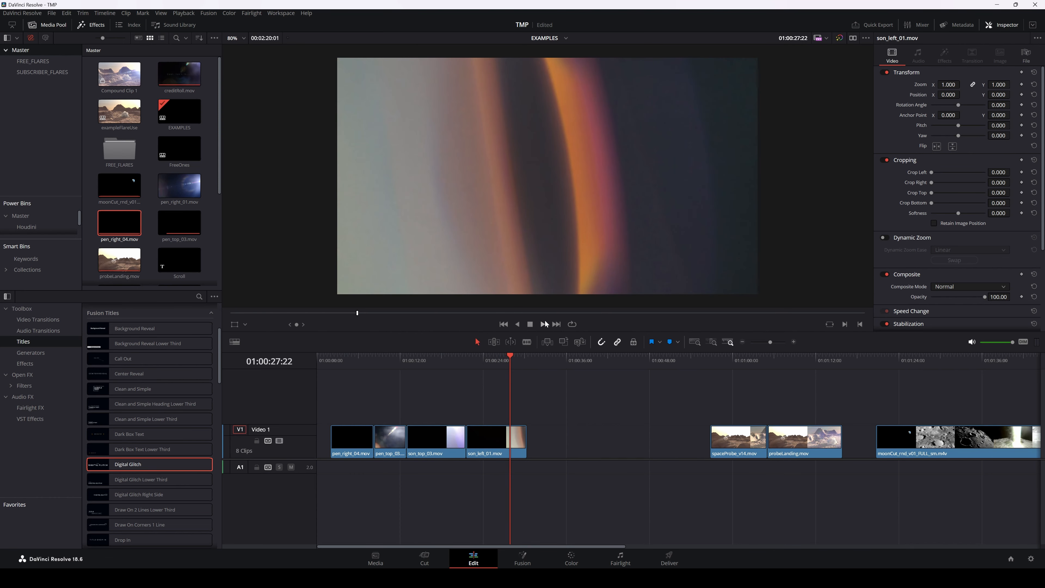
left_click(542, 324)
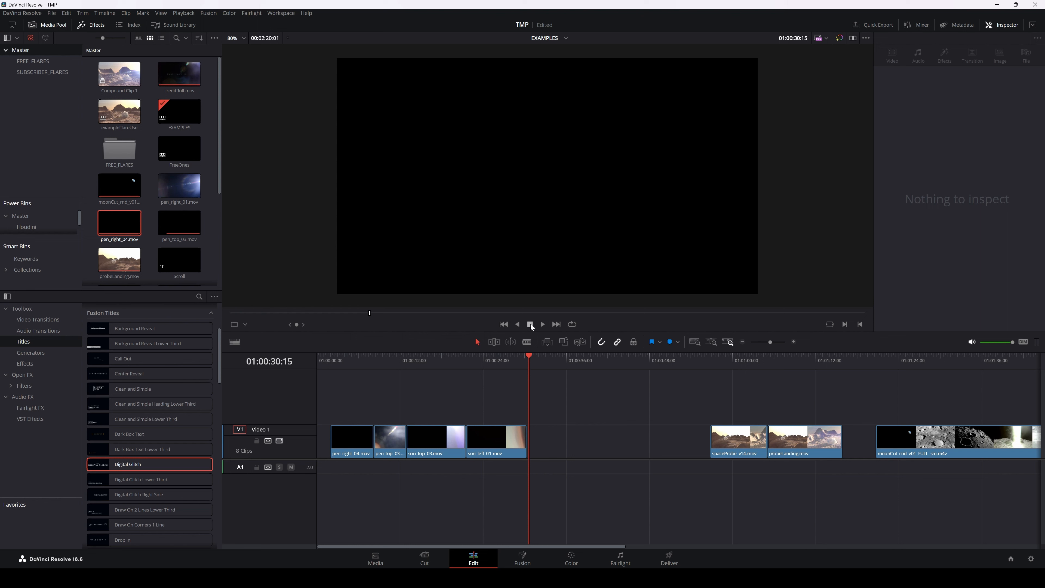
mouse_move(444, 419)
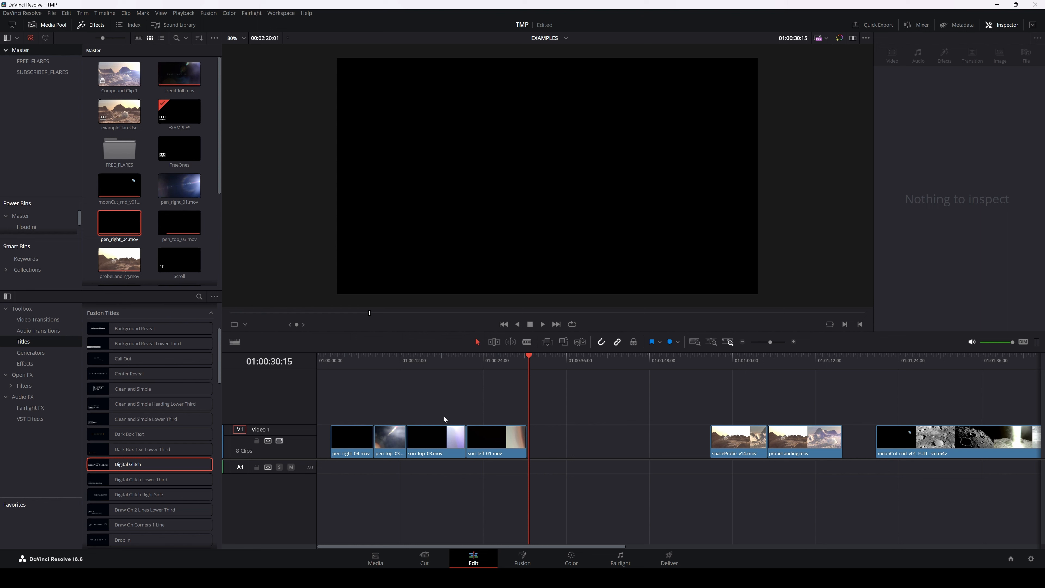
mouse_move(439, 408)
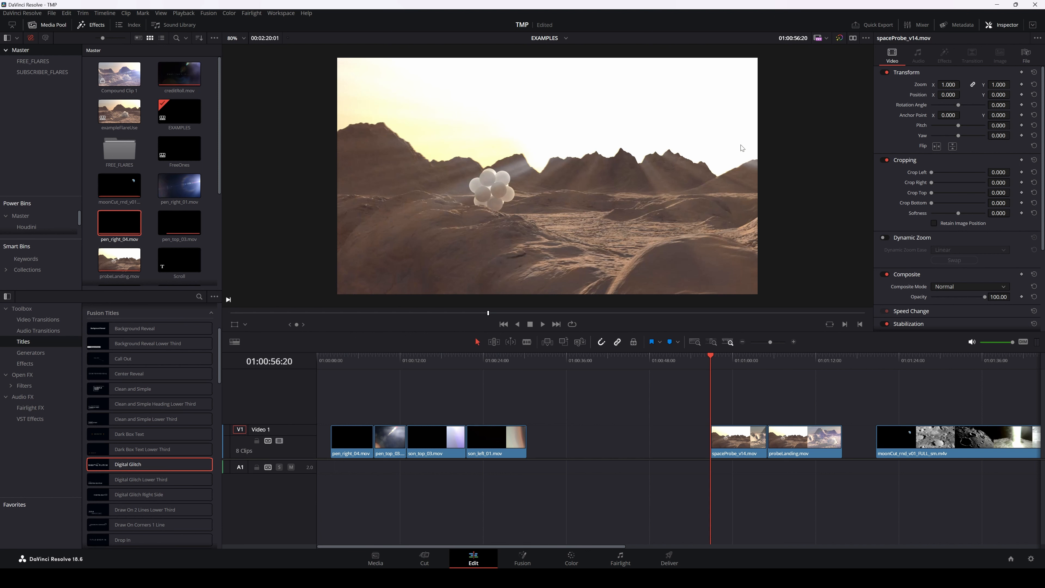
mouse_move(748, 146)
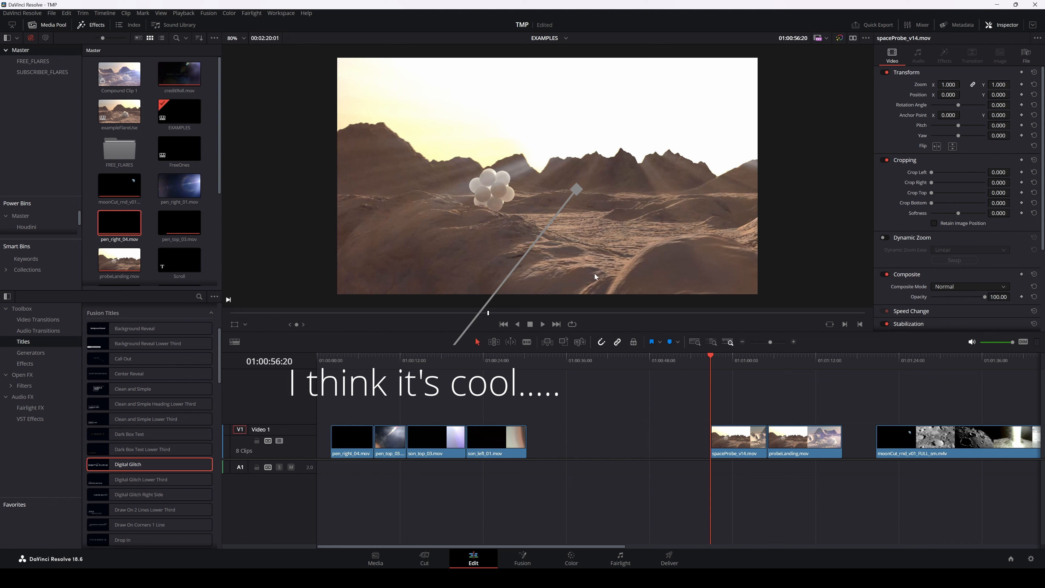
Step: Review the desert sphere render and the flare-lit probe landing shot
left_click(543, 324)
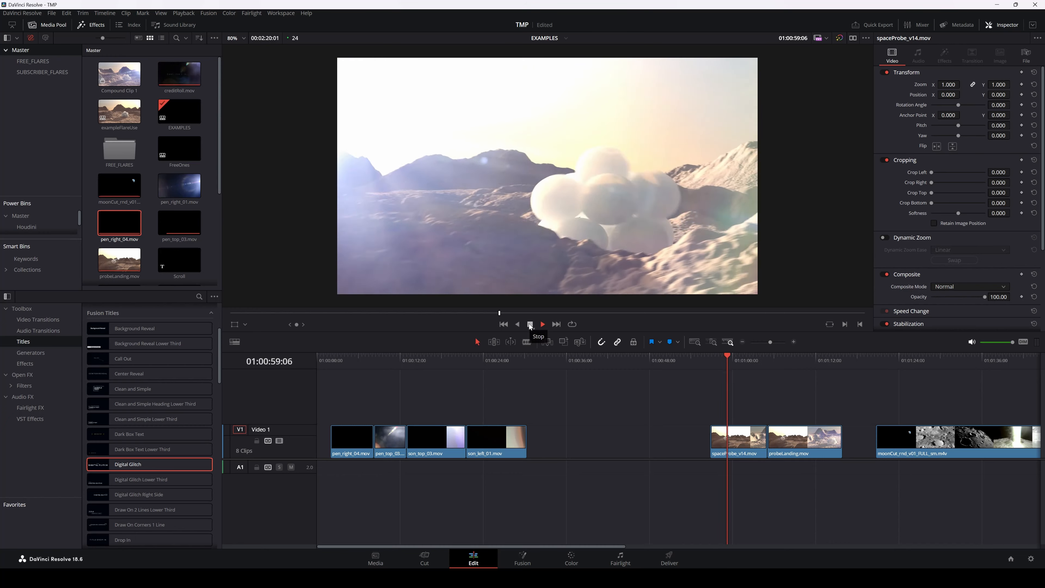
left_click(529, 324)
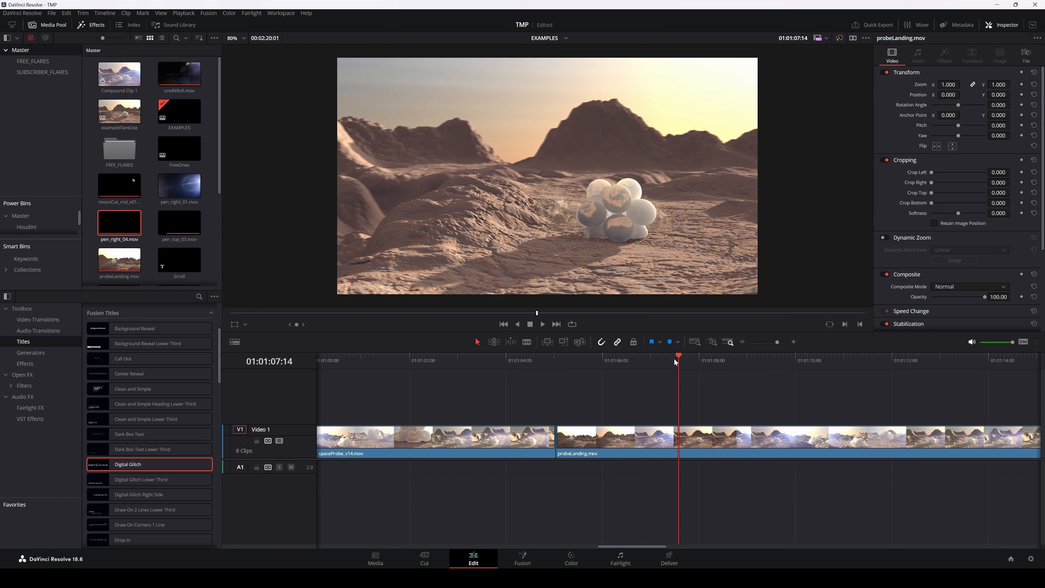
left_click_drag(677, 356, 663, 355)
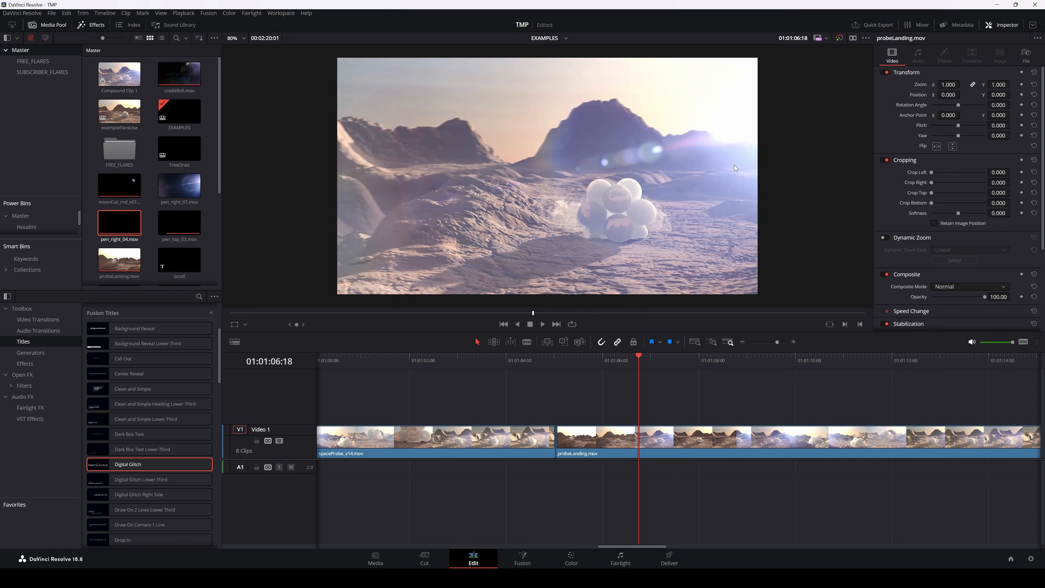
mouse_move(750, 266)
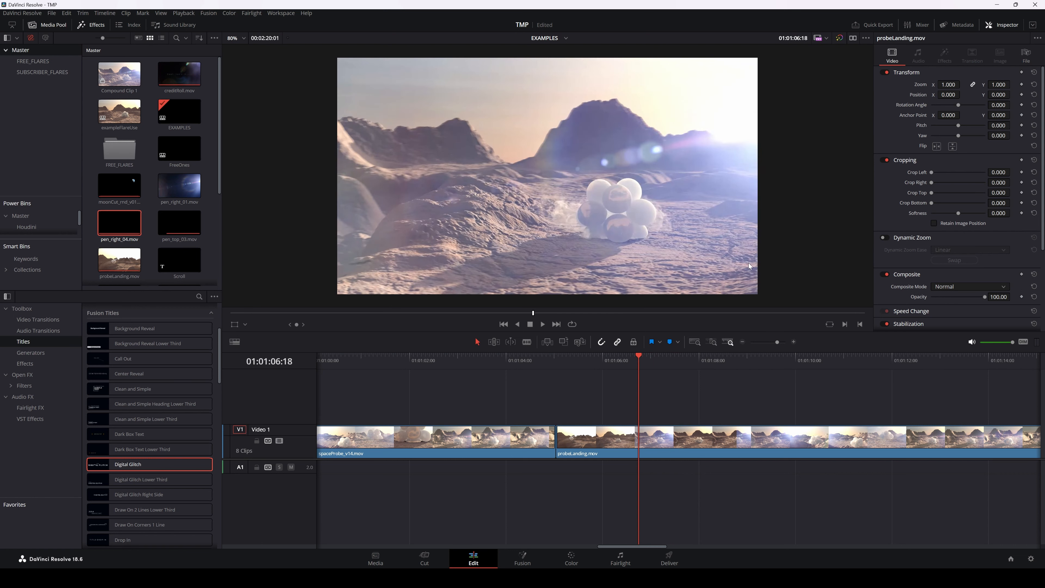
mouse_move(627, 236)
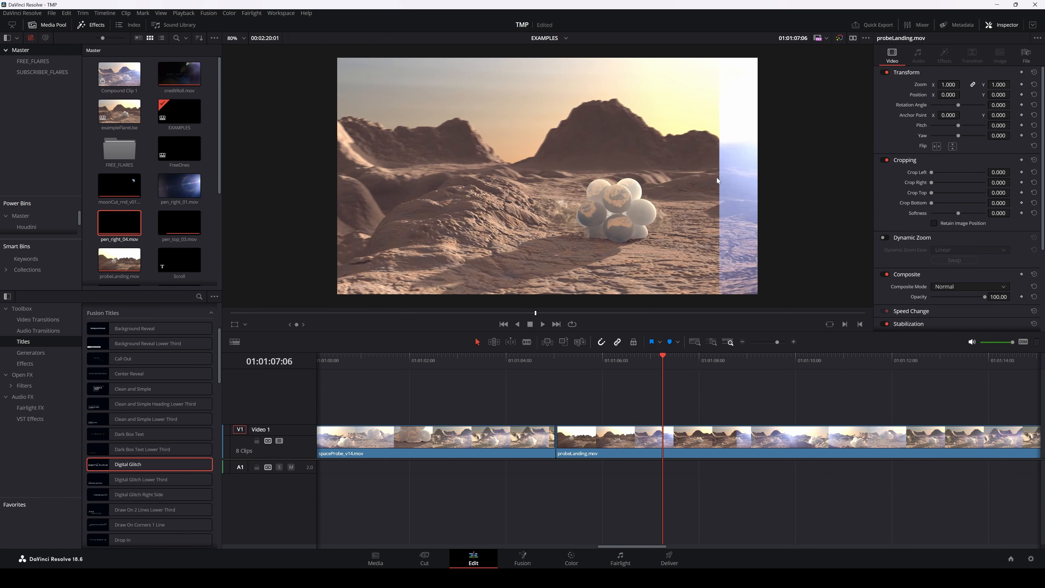
mouse_move(633, 197)
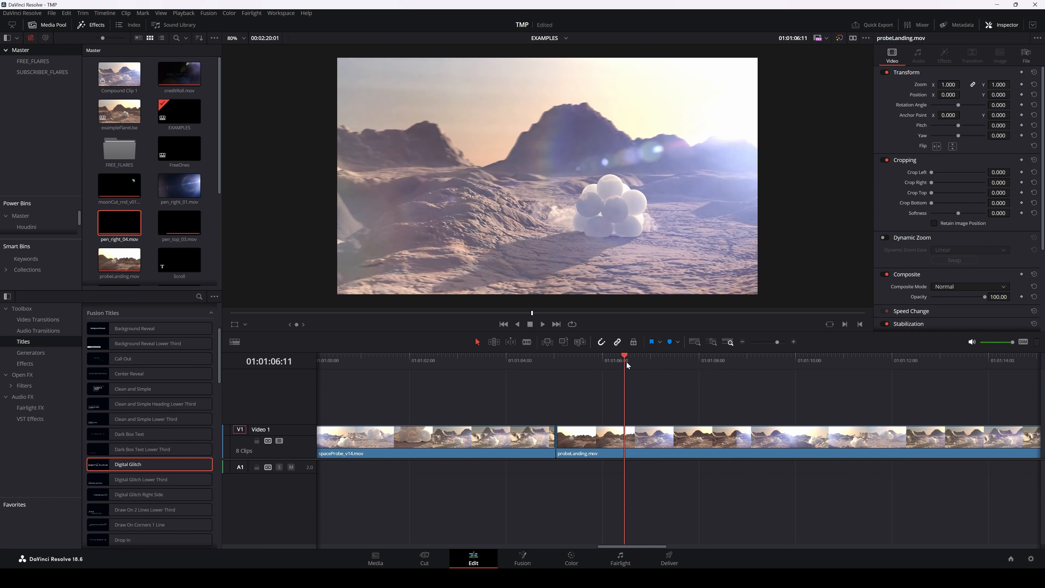
left_click(683, 356)
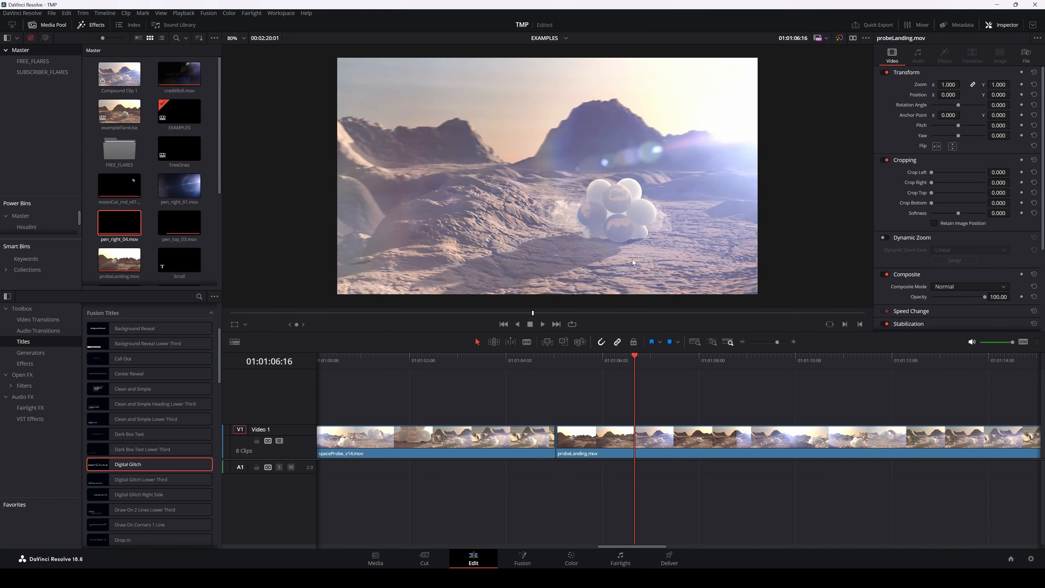
left_click(542, 324)
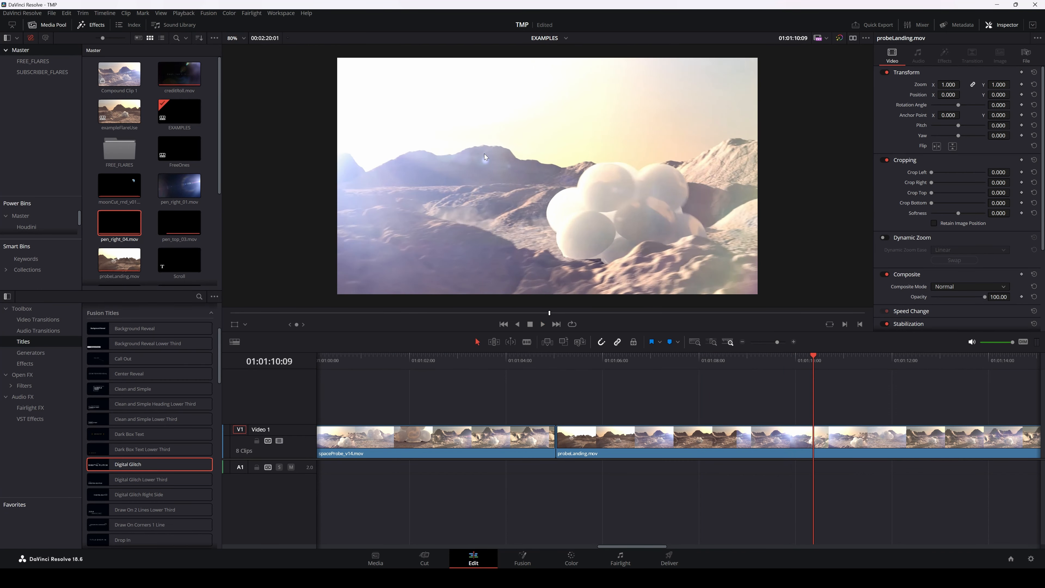
mouse_move(469, 173)
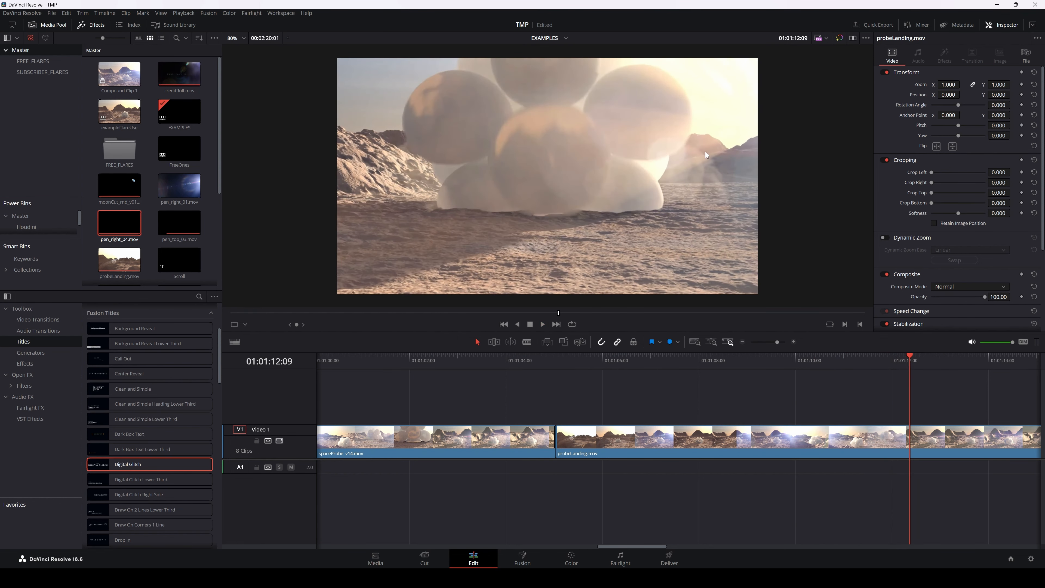
left_click(543, 324)
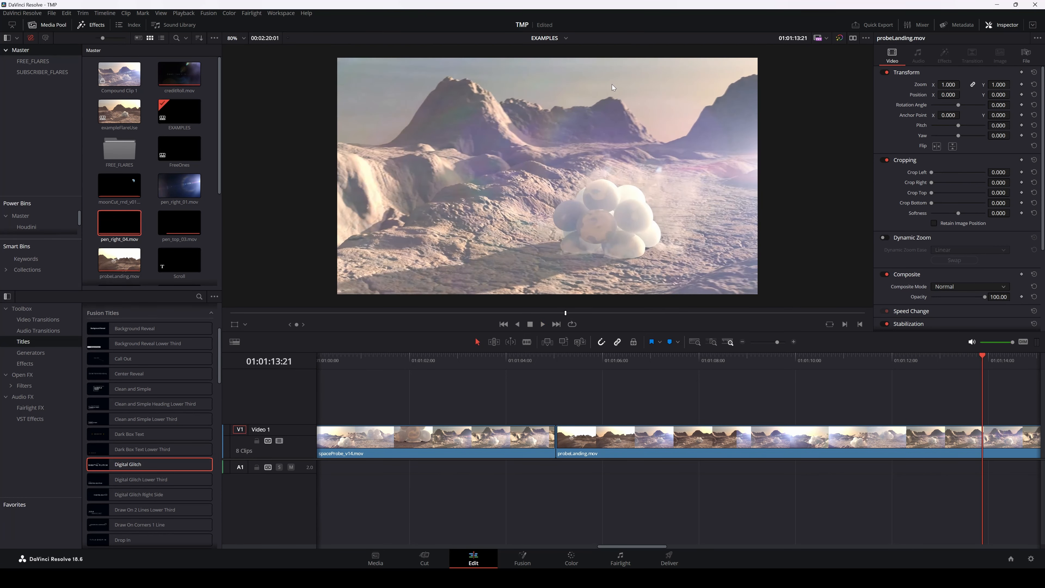
mouse_move(534, 166)
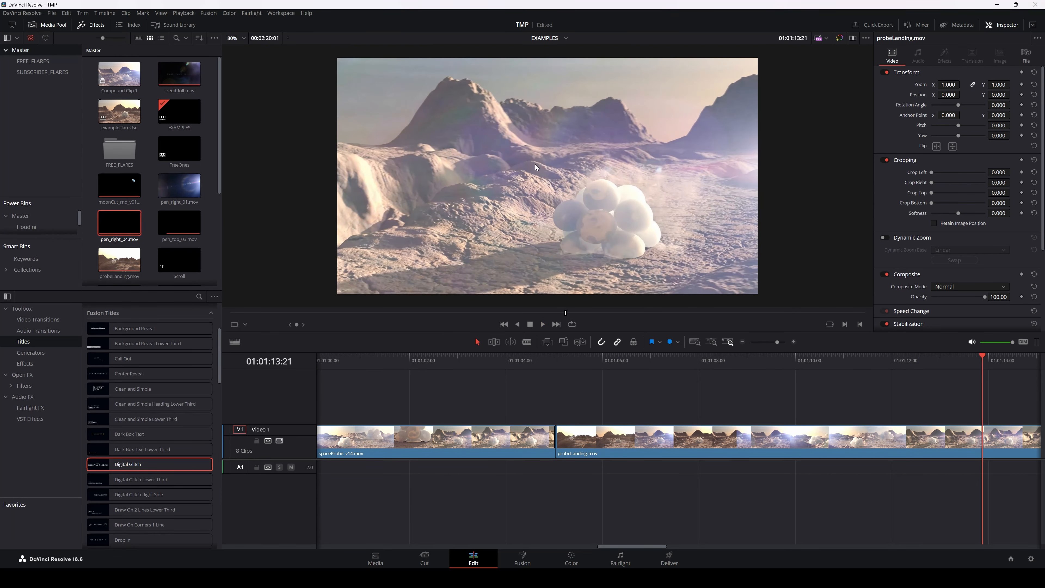
mouse_move(767, 158)
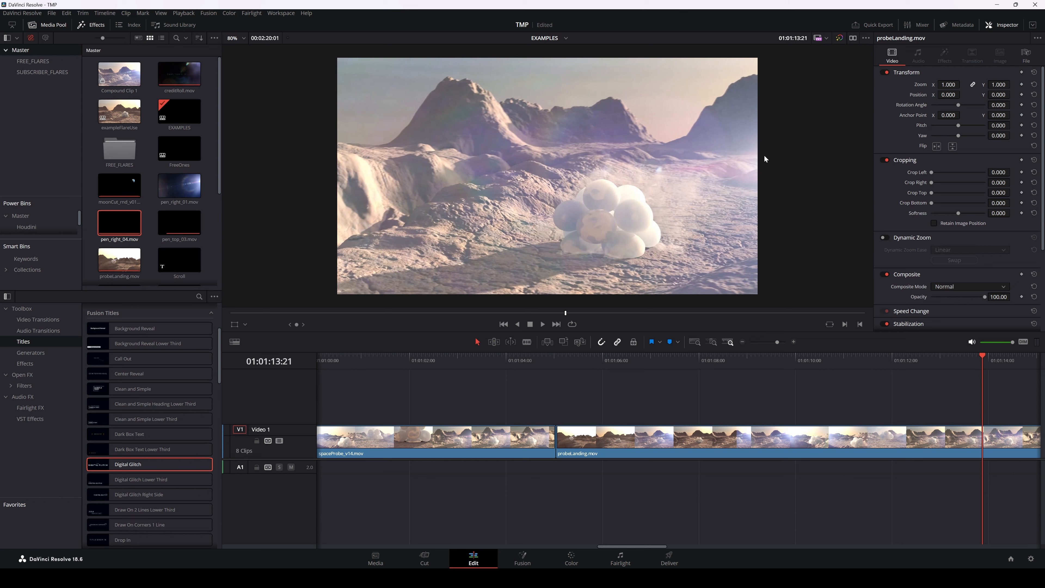
left_click(542, 324)
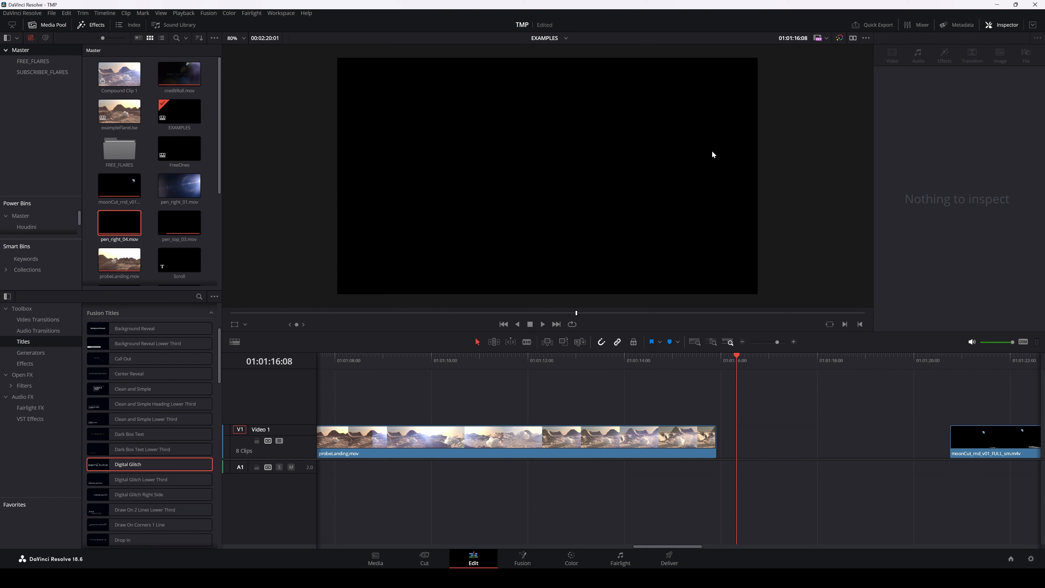
mouse_move(576, 400)
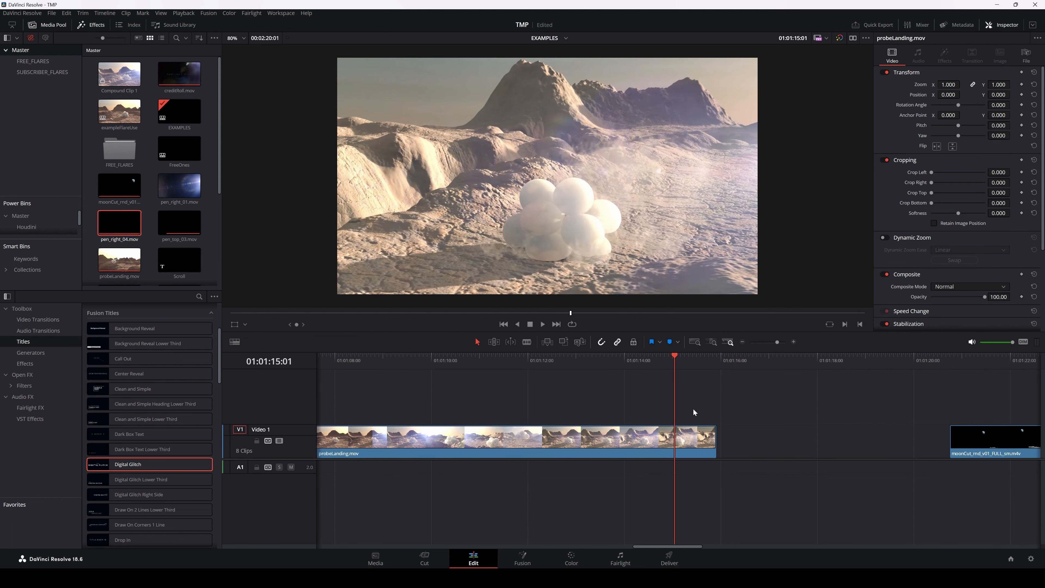
mouse_move(555, 68)
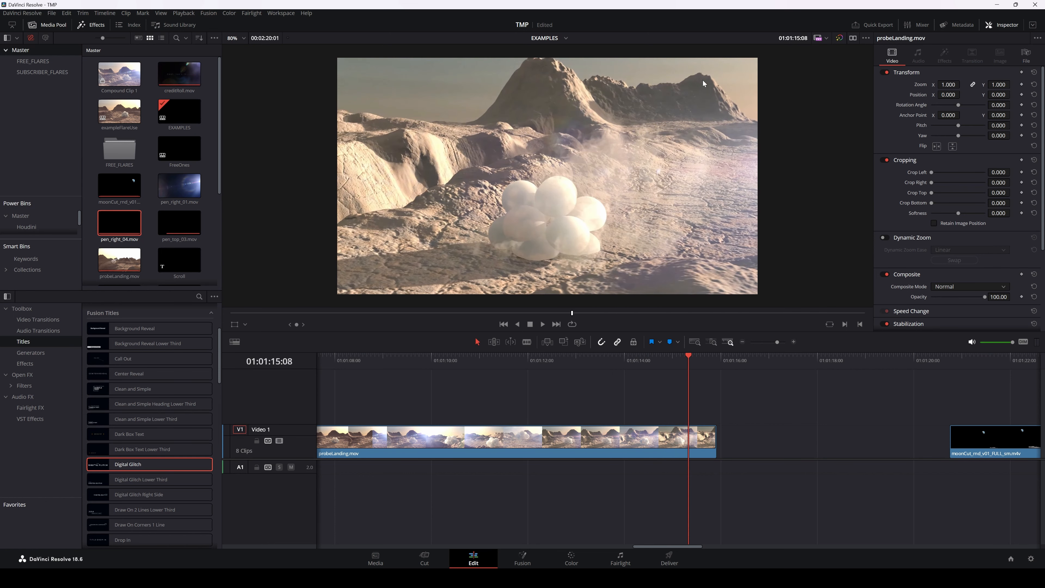
mouse_move(721, 278)
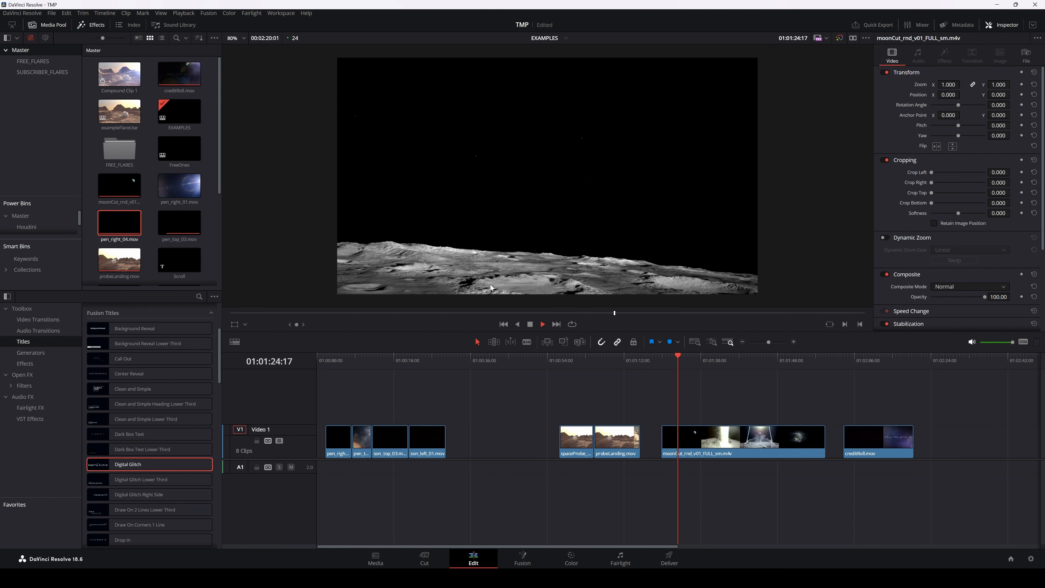
Step: Step through the moon impact shot to the timeline end, then open the exampleFlareUse timeline
left_click(687, 360)
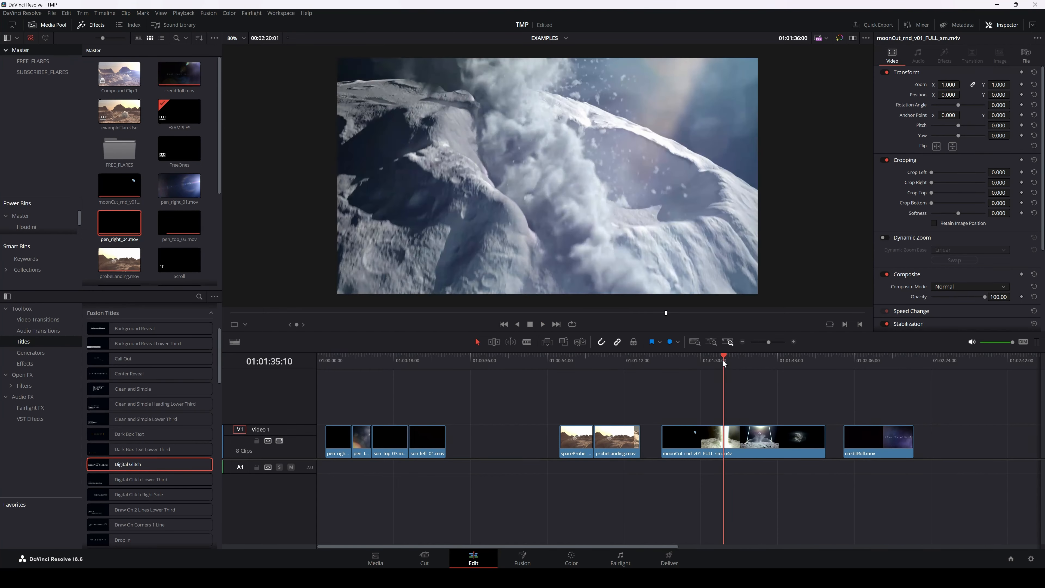
left_click(734, 356)
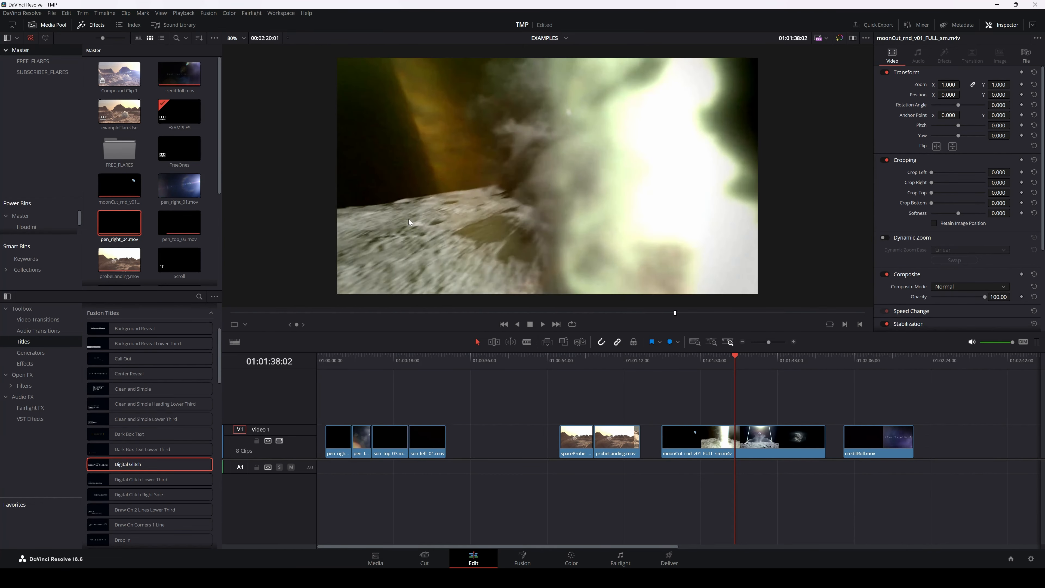
left_click(726, 355)
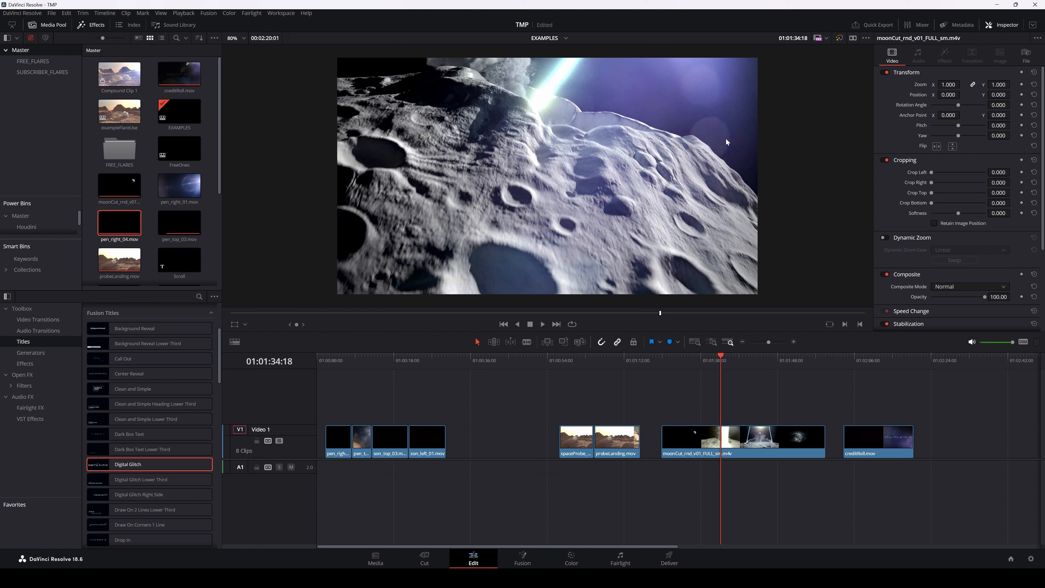
mouse_move(719, 125)
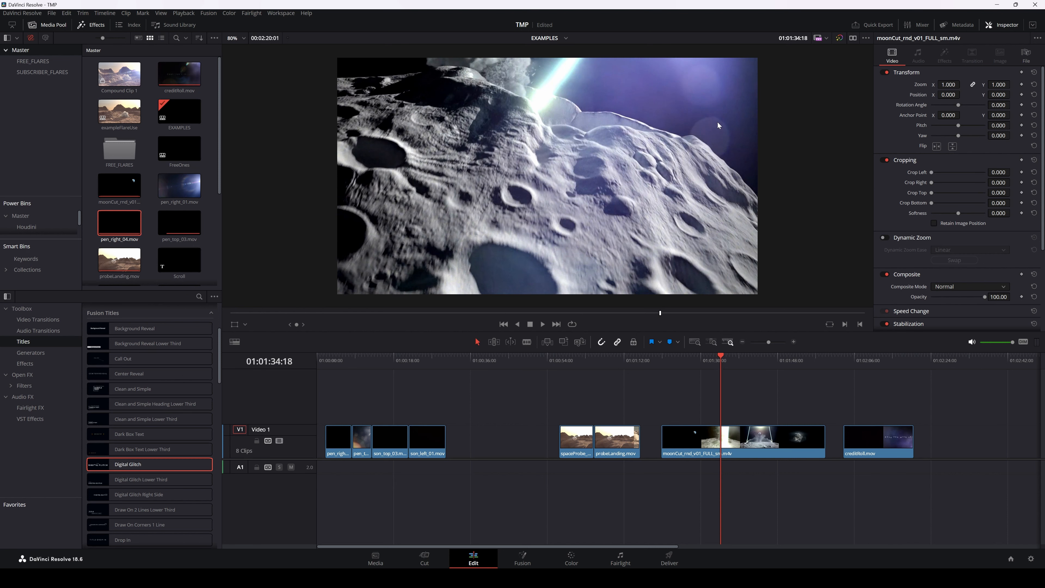
left_click(543, 324)
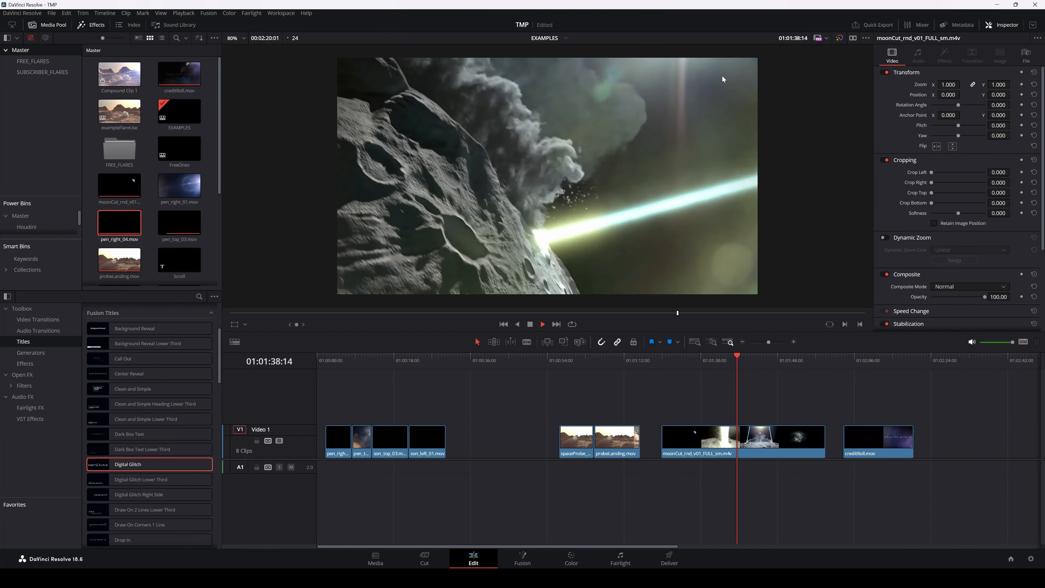
left_click(542, 324)
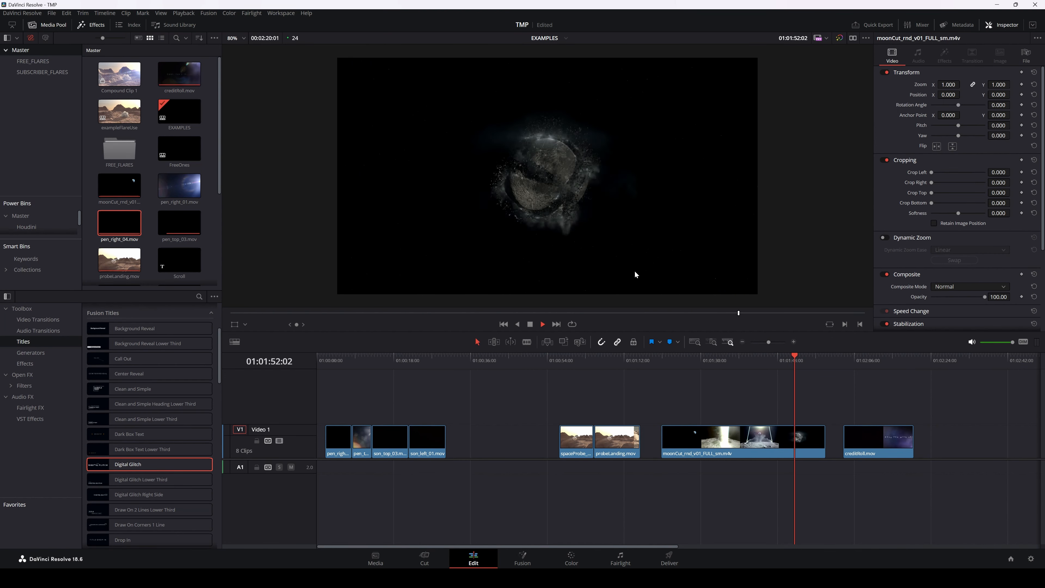
left_click(543, 324)
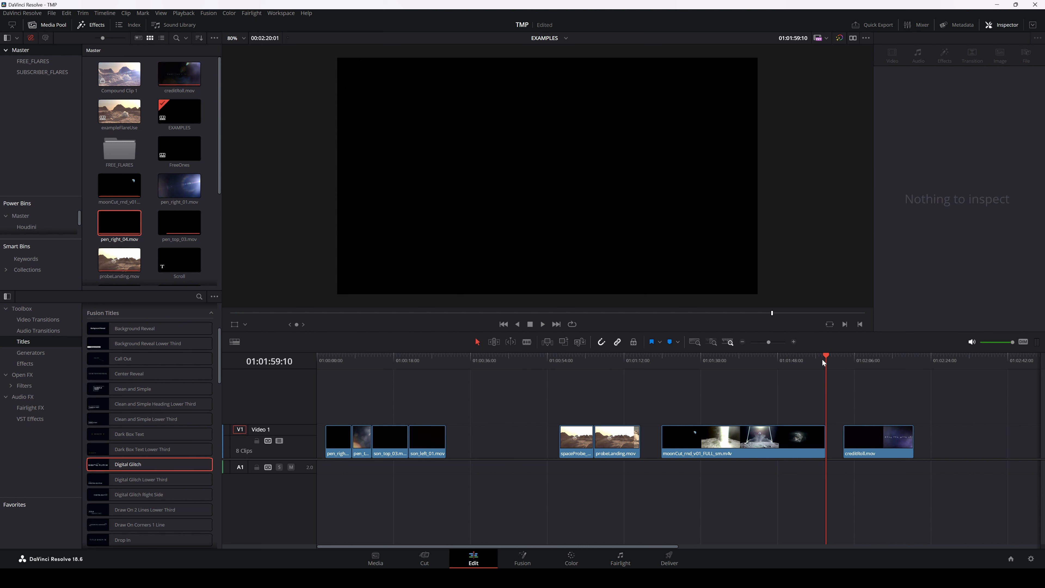
left_click(877, 439)
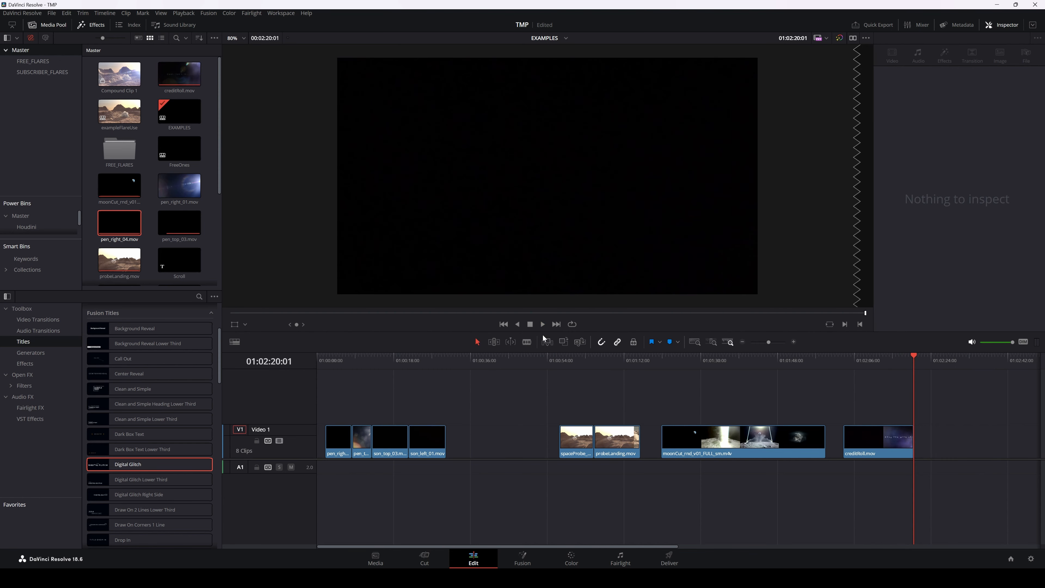
mouse_move(763, 421)
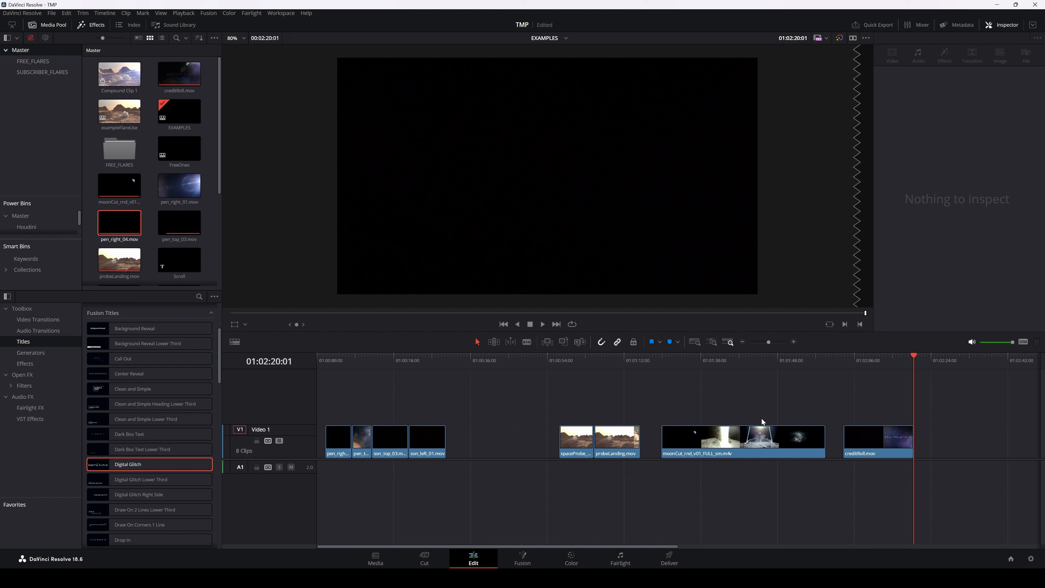
double_click(119, 112)
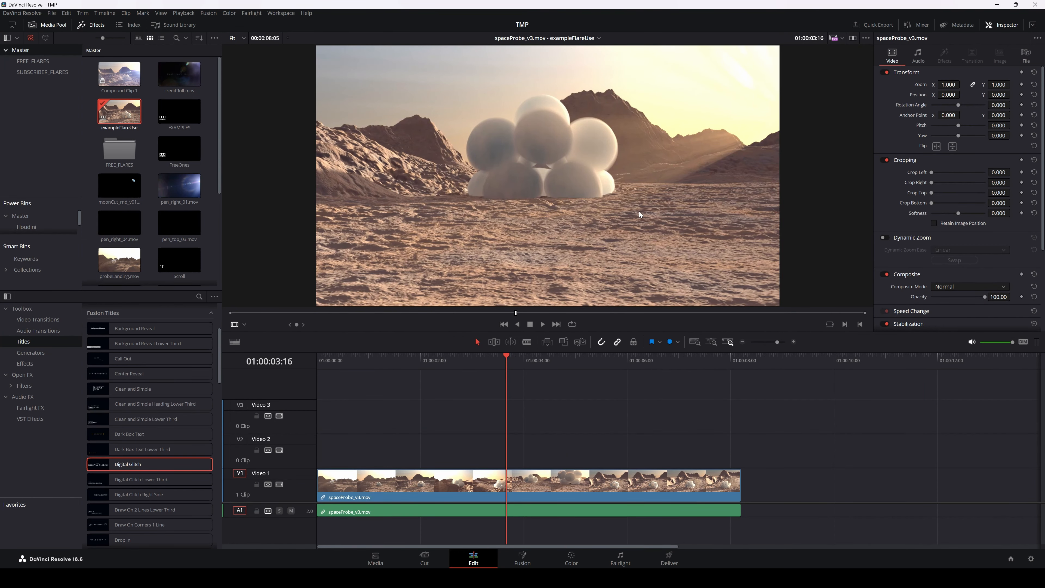
mouse_move(676, 132)
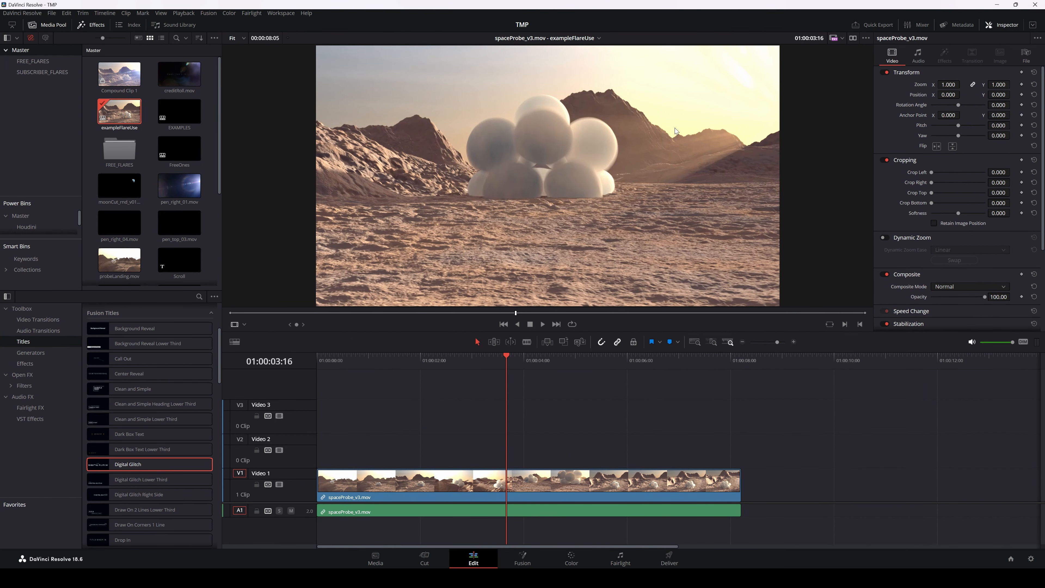
mouse_move(780, 131)
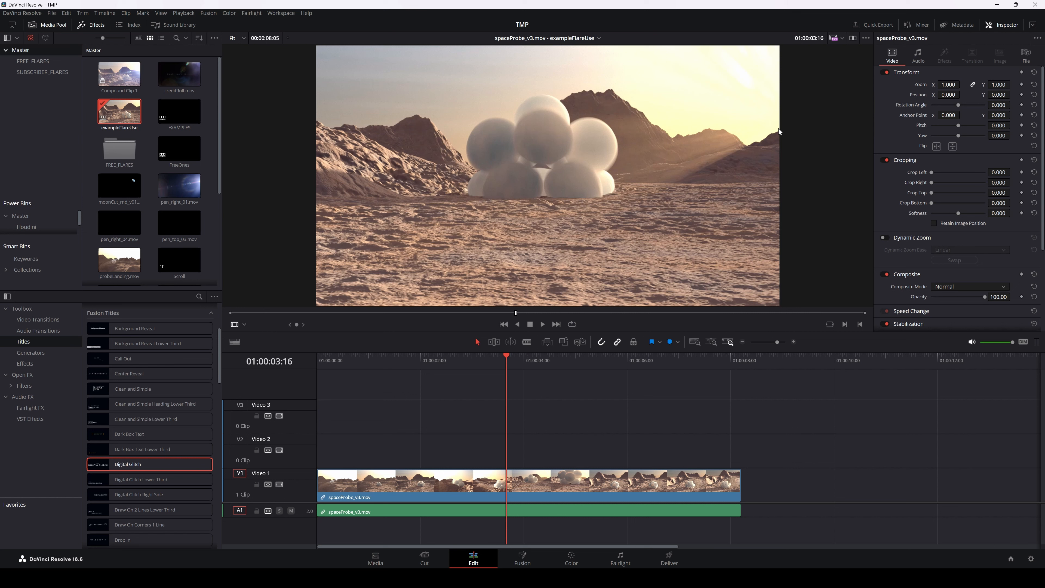
mouse_move(689, 166)
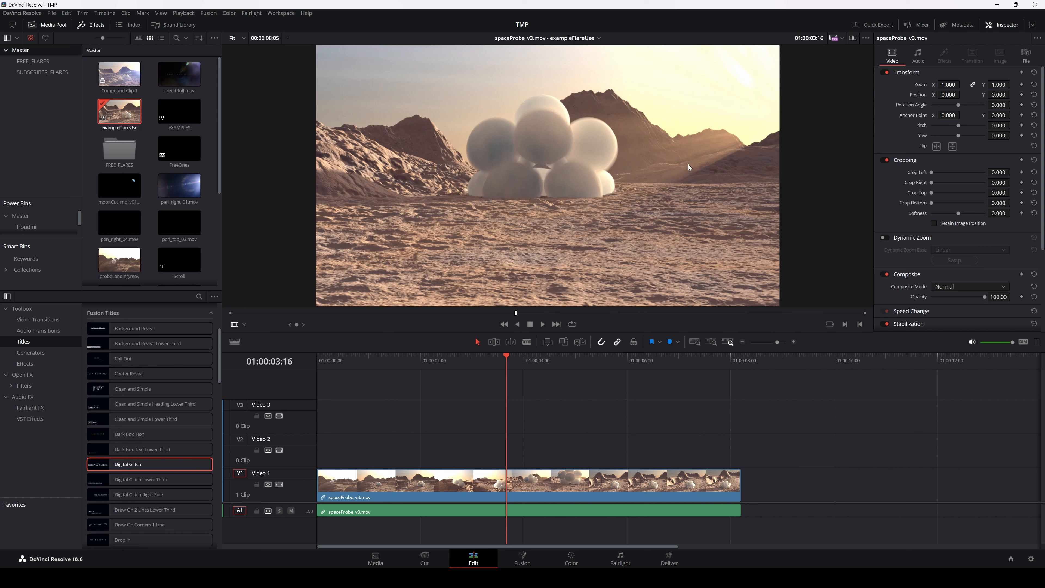
mouse_move(783, 151)
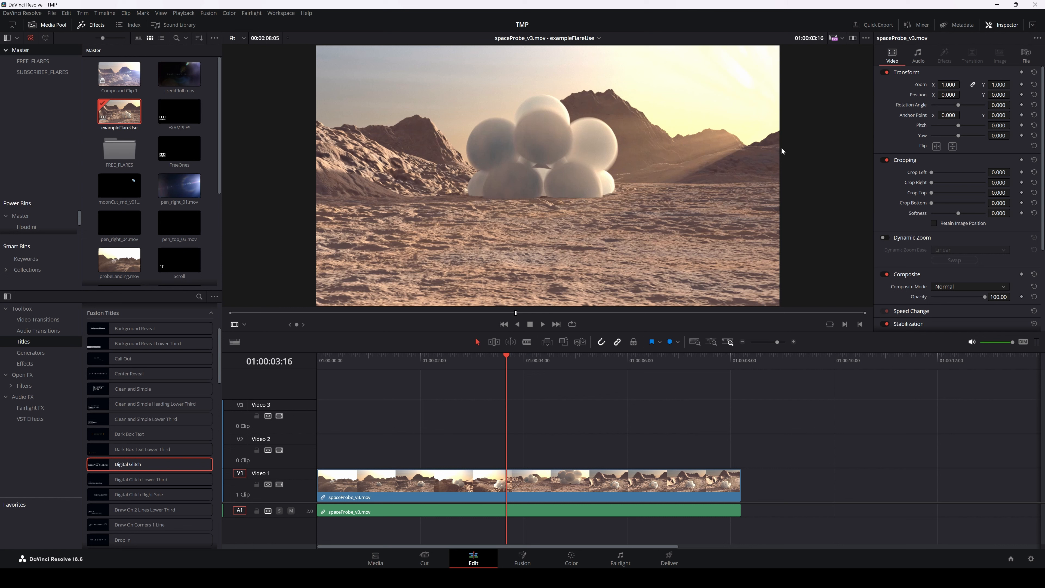
mouse_move(655, 127)
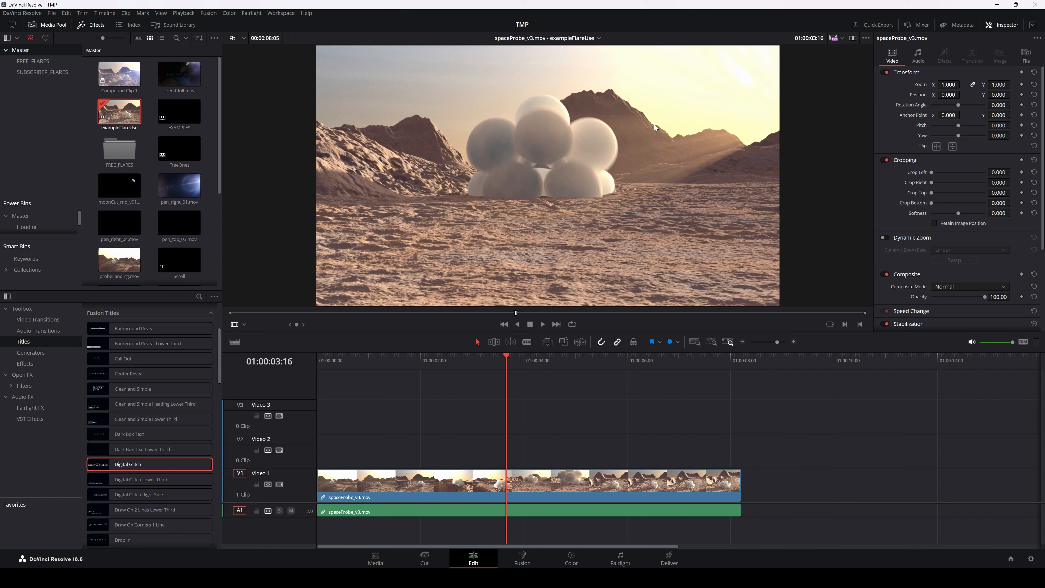
mouse_move(675, 196)
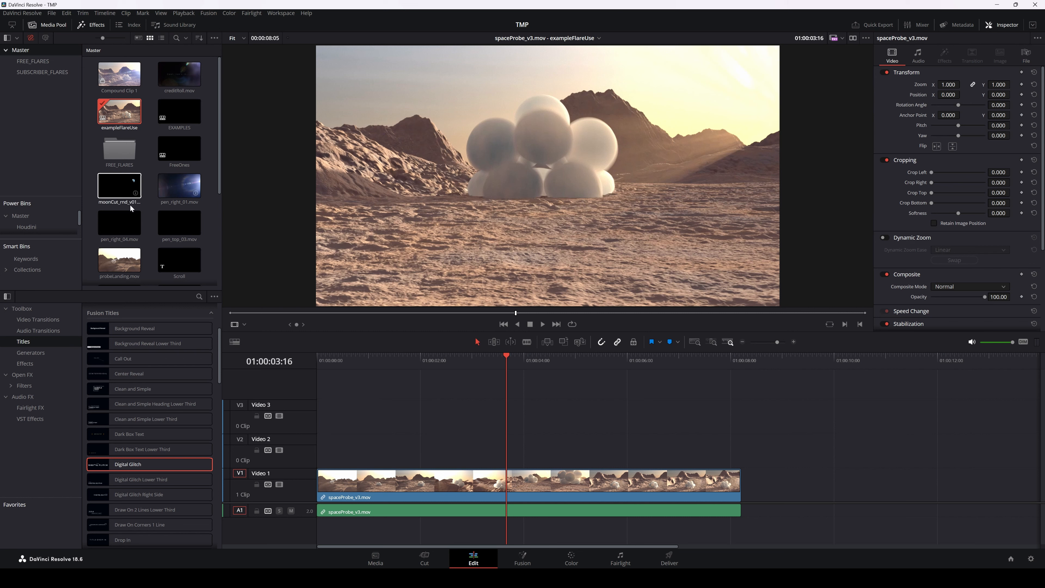
Step: Drag pen_right_01.mov onto Video 2 above spaceProbe_v3, park the playhead inside it and select it
left_click_drag(179, 185, 508, 448)
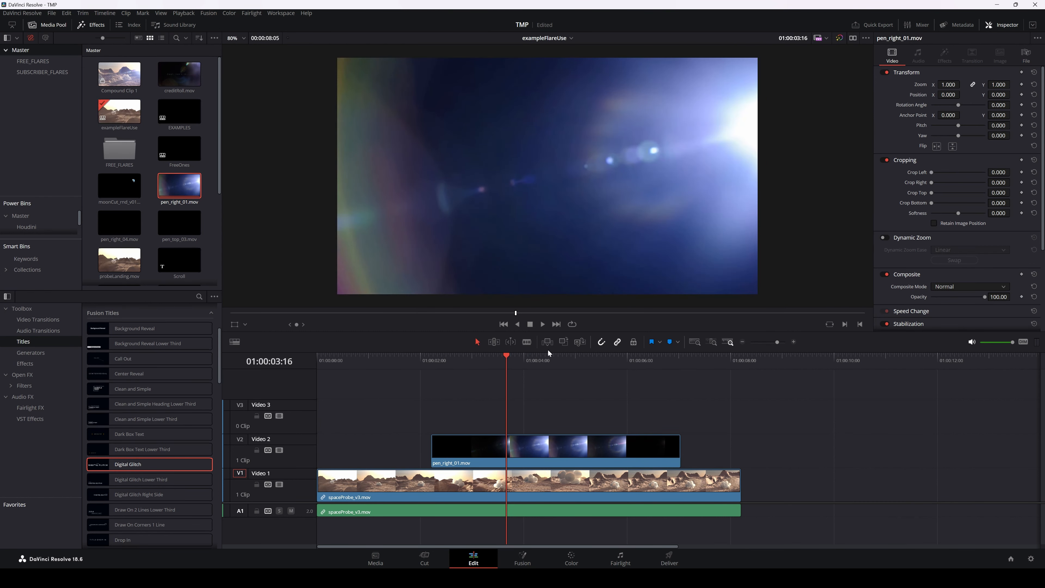
left_click(478, 360)
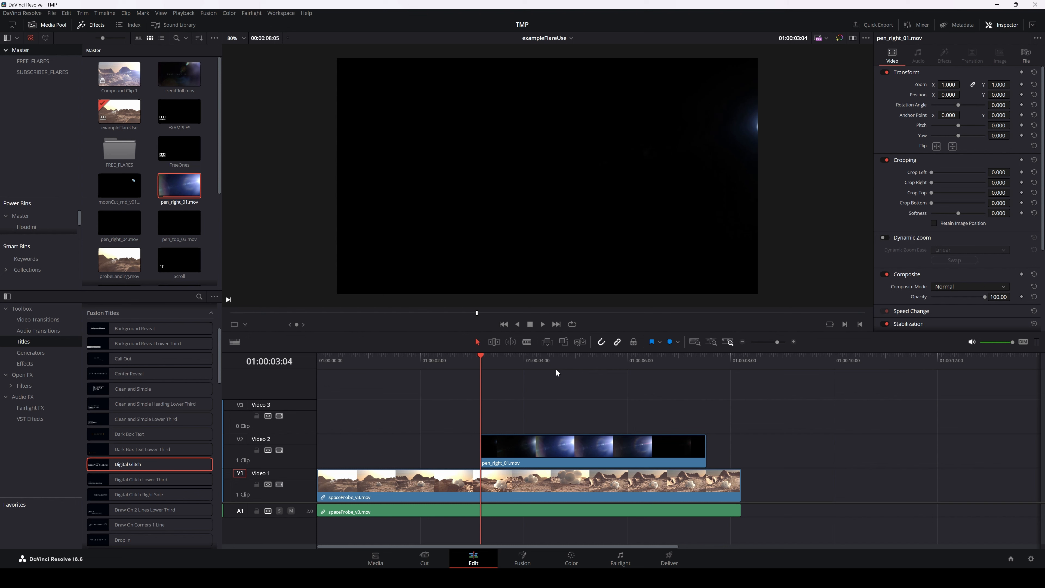
left_click(509, 362)
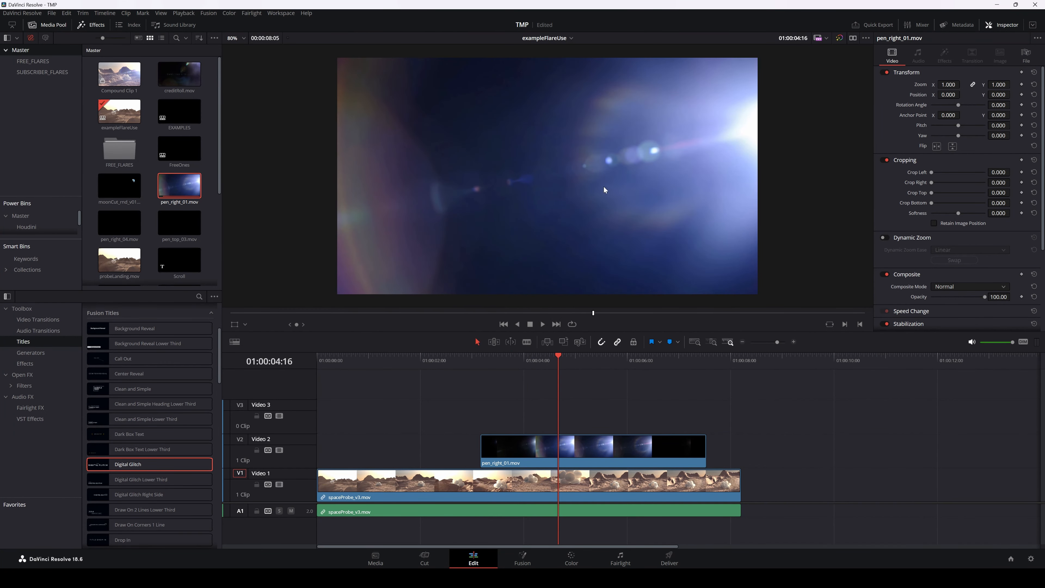
left_click(602, 446)
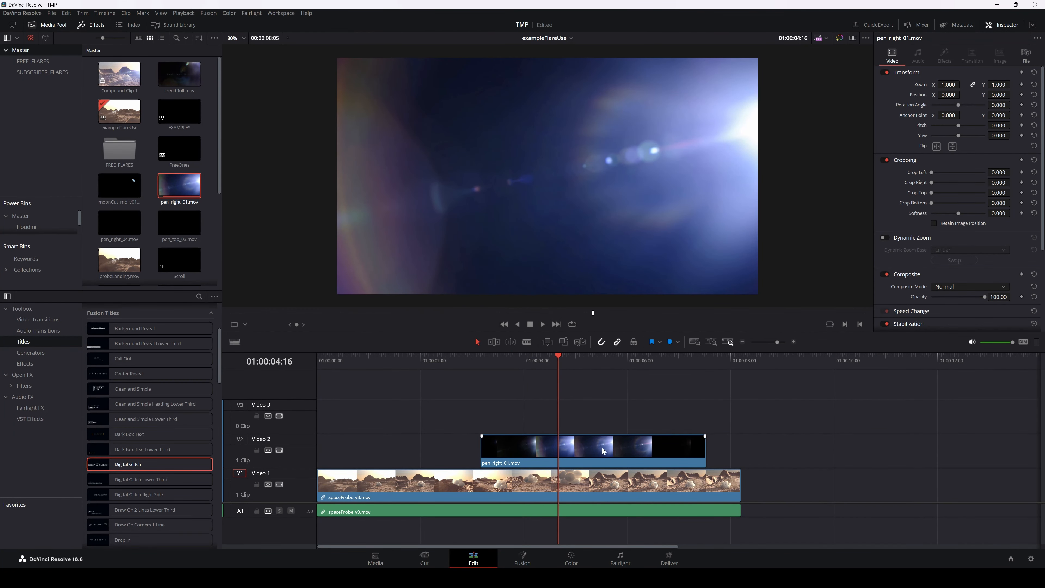
mouse_move(558, 292)
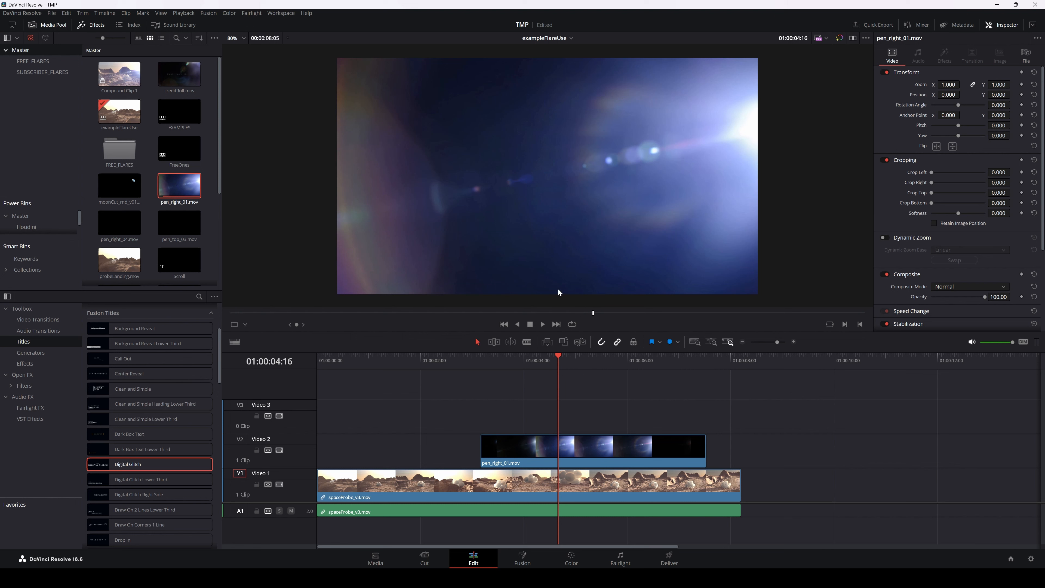
mouse_move(609, 227)
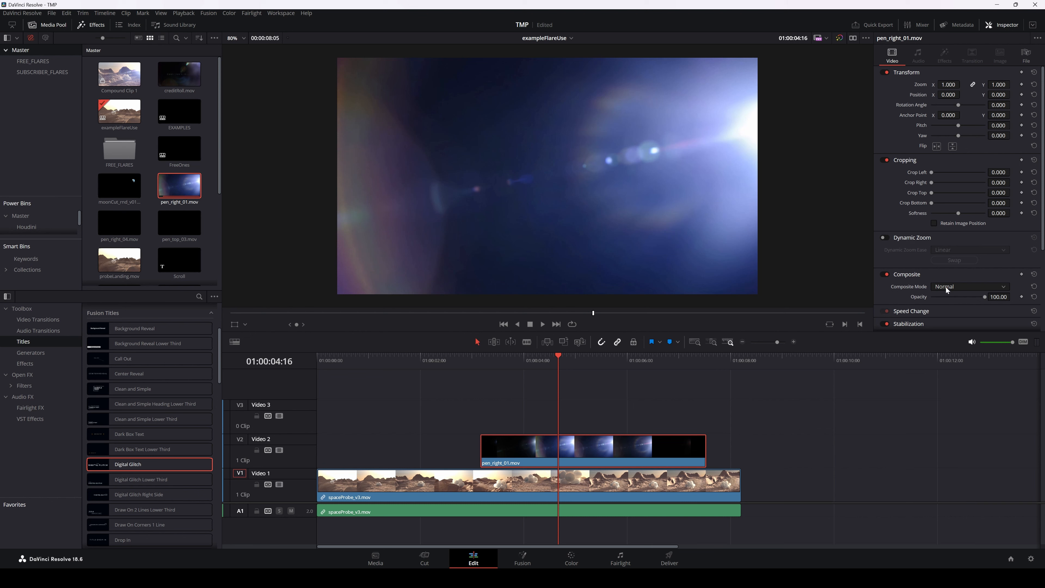
Step: Set the flare's Composite Mode to Add and lower its opacity to about 28
left_click(971, 287)
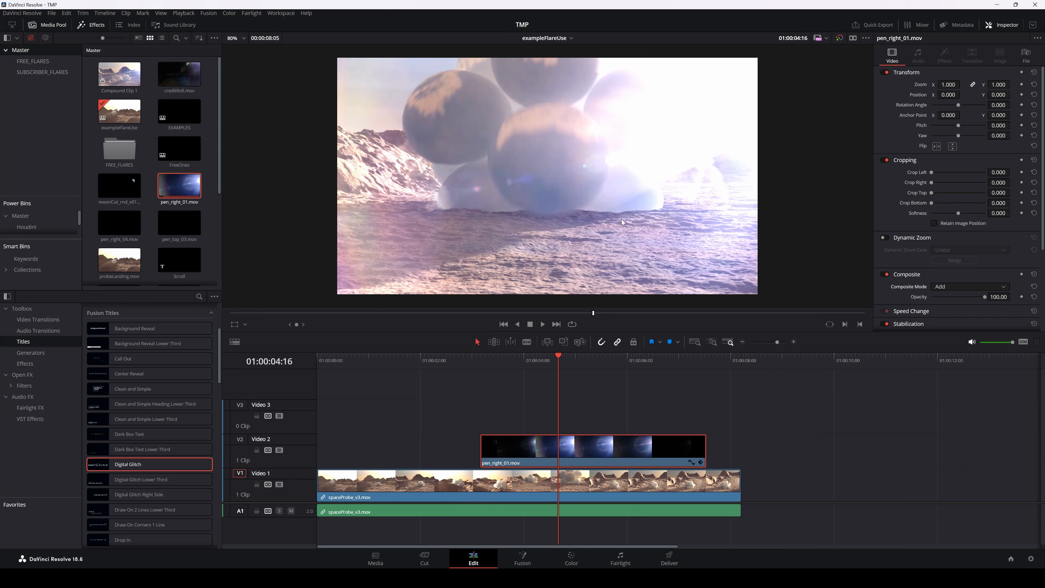
mouse_move(981, 295)
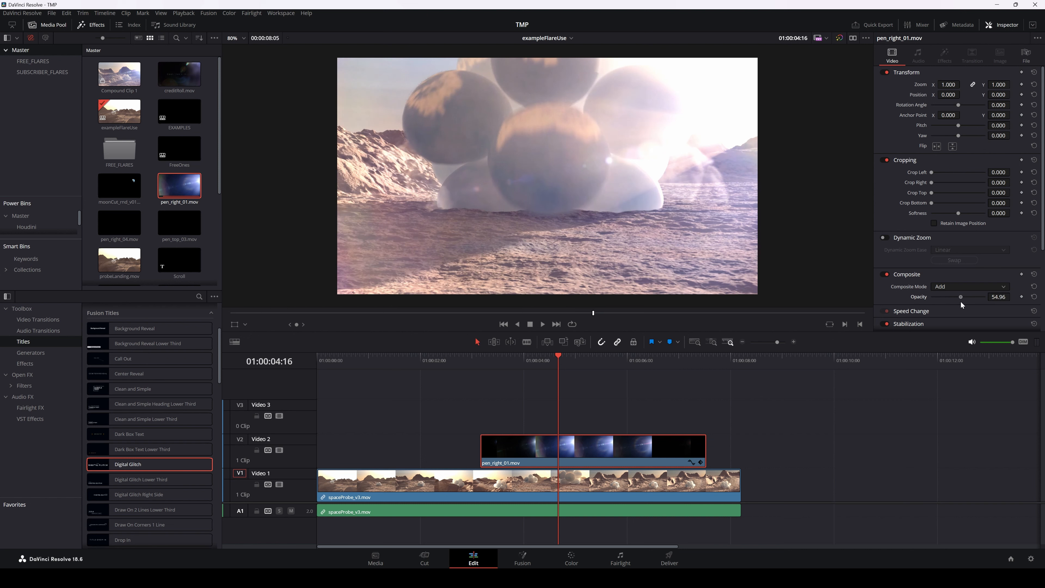
left_click_drag(962, 296, 947, 297)
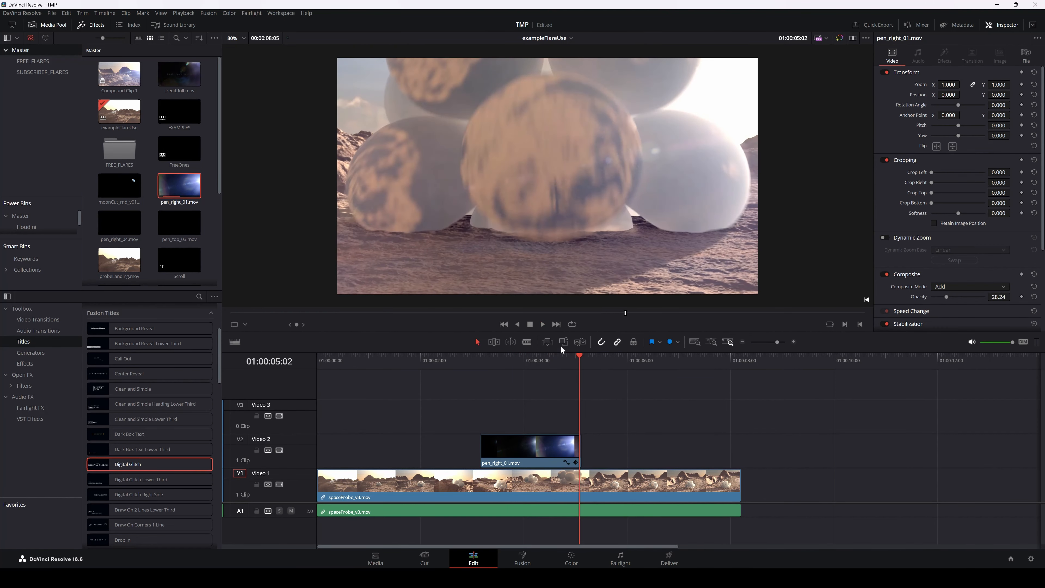
left_click_drag(580, 354, 553, 355)
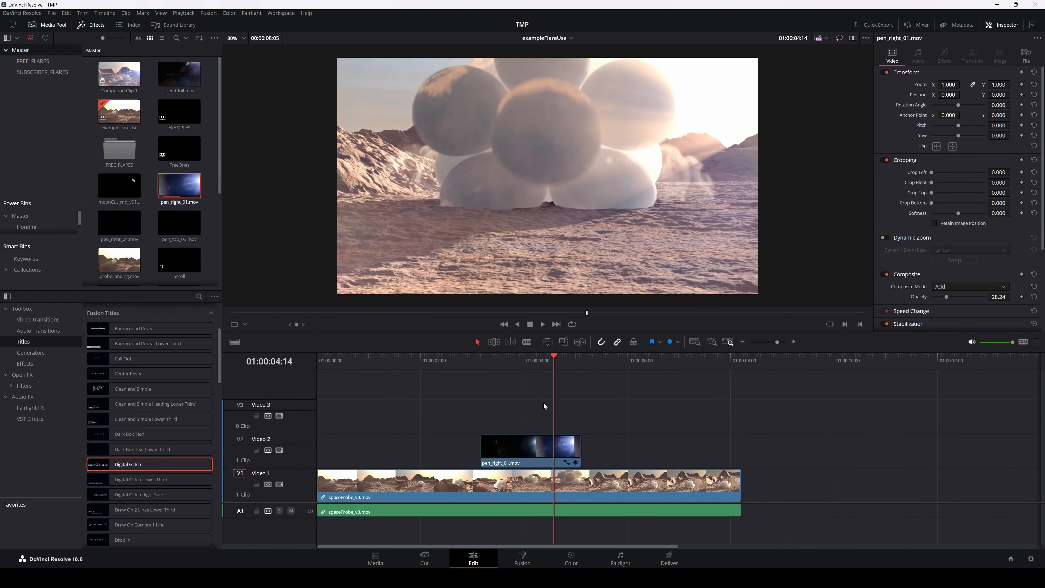
left_click(530, 449)
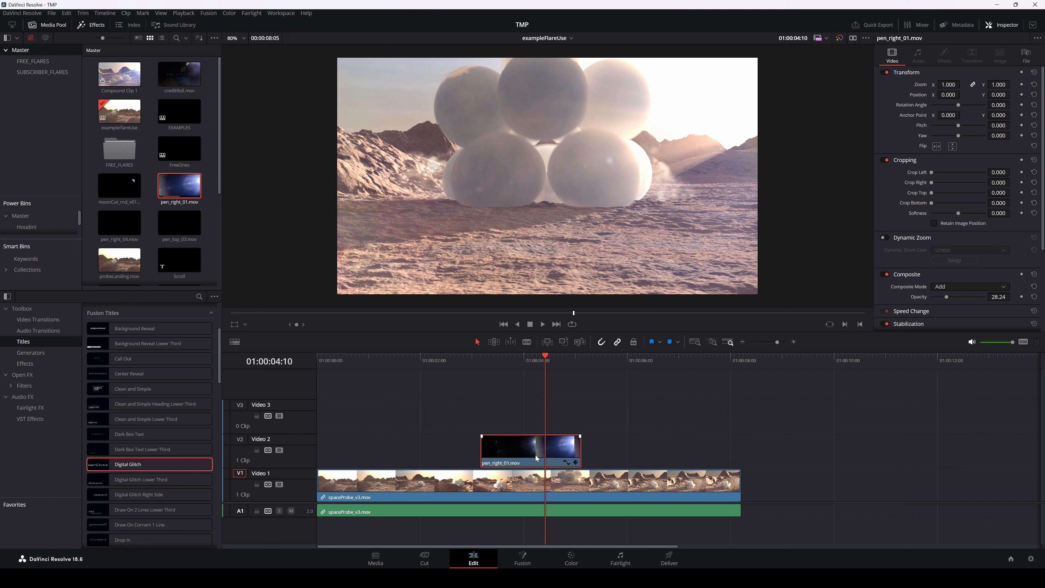
left_click_drag(544, 360, 502, 360)
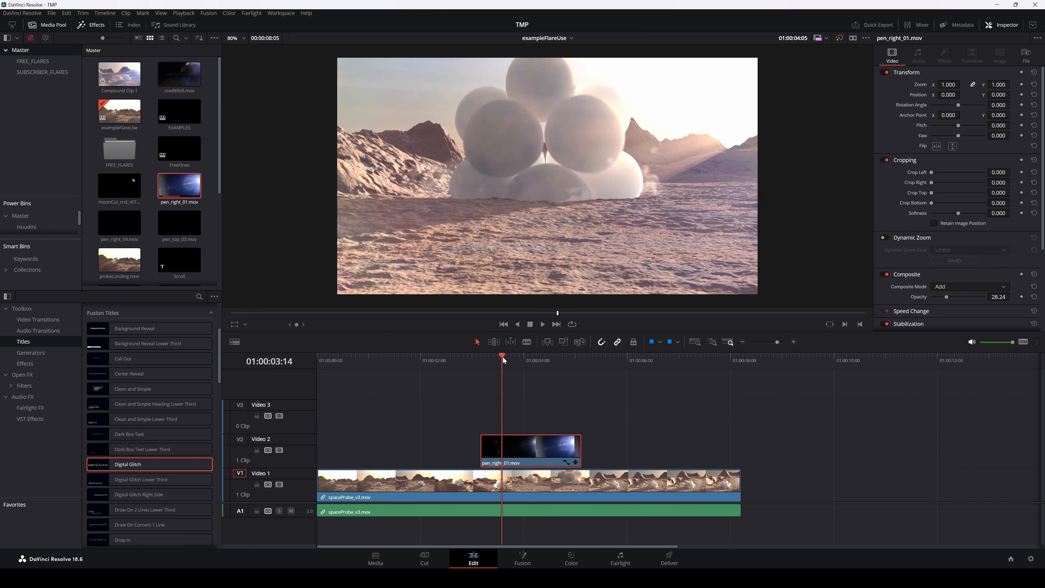
left_click(555, 356)
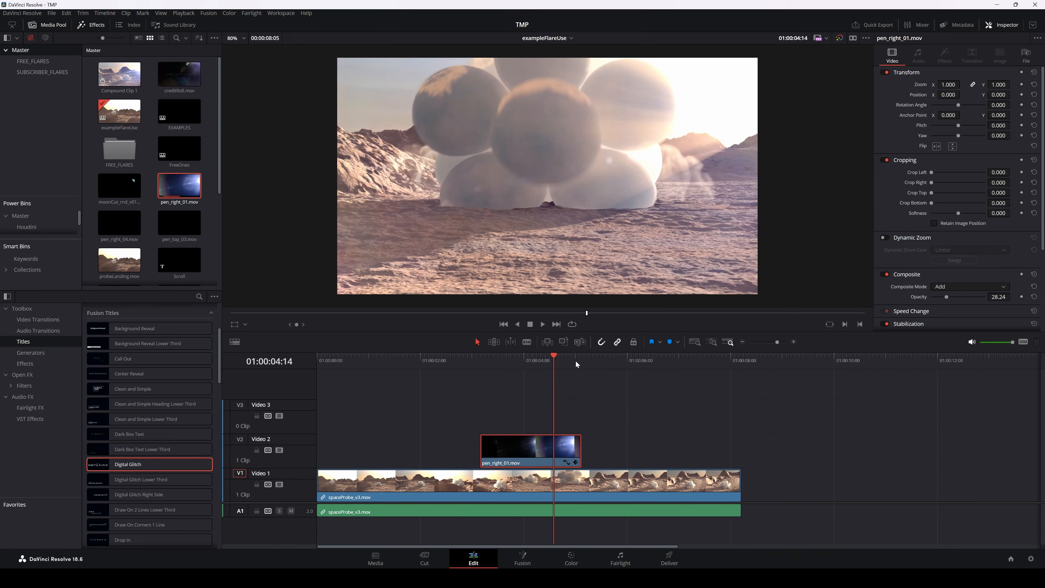